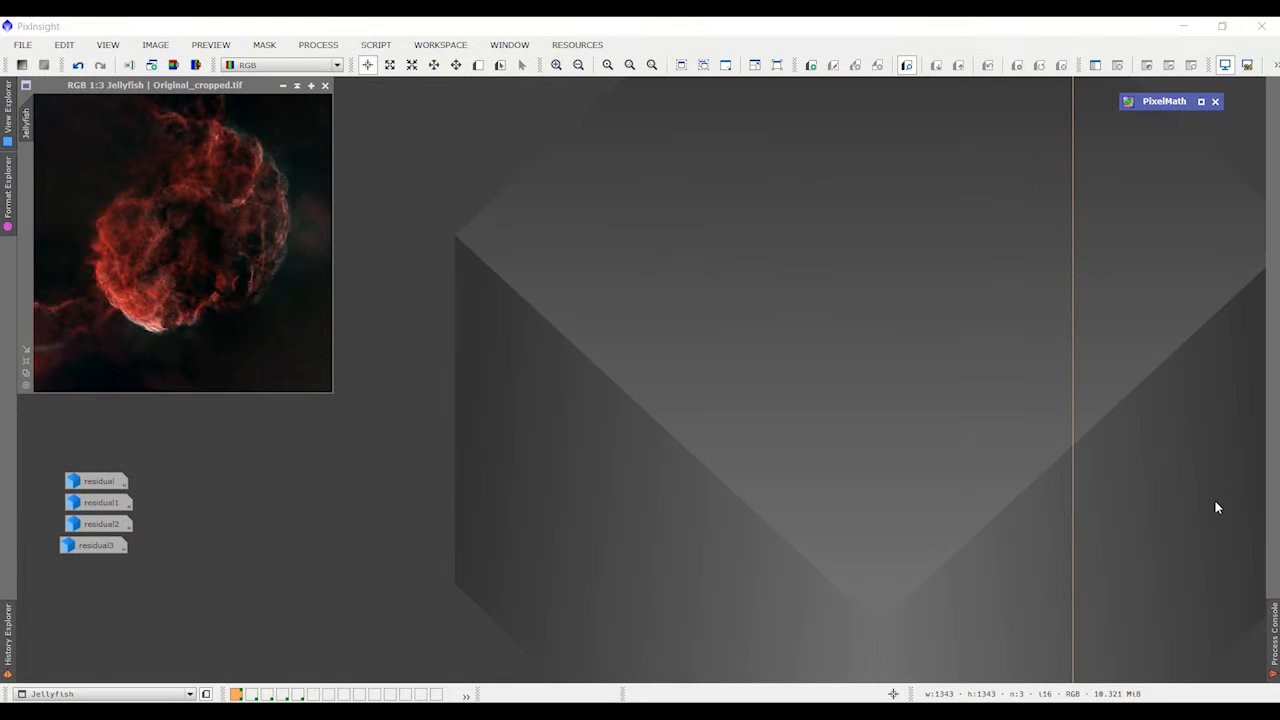
mouse_move(273, 281)
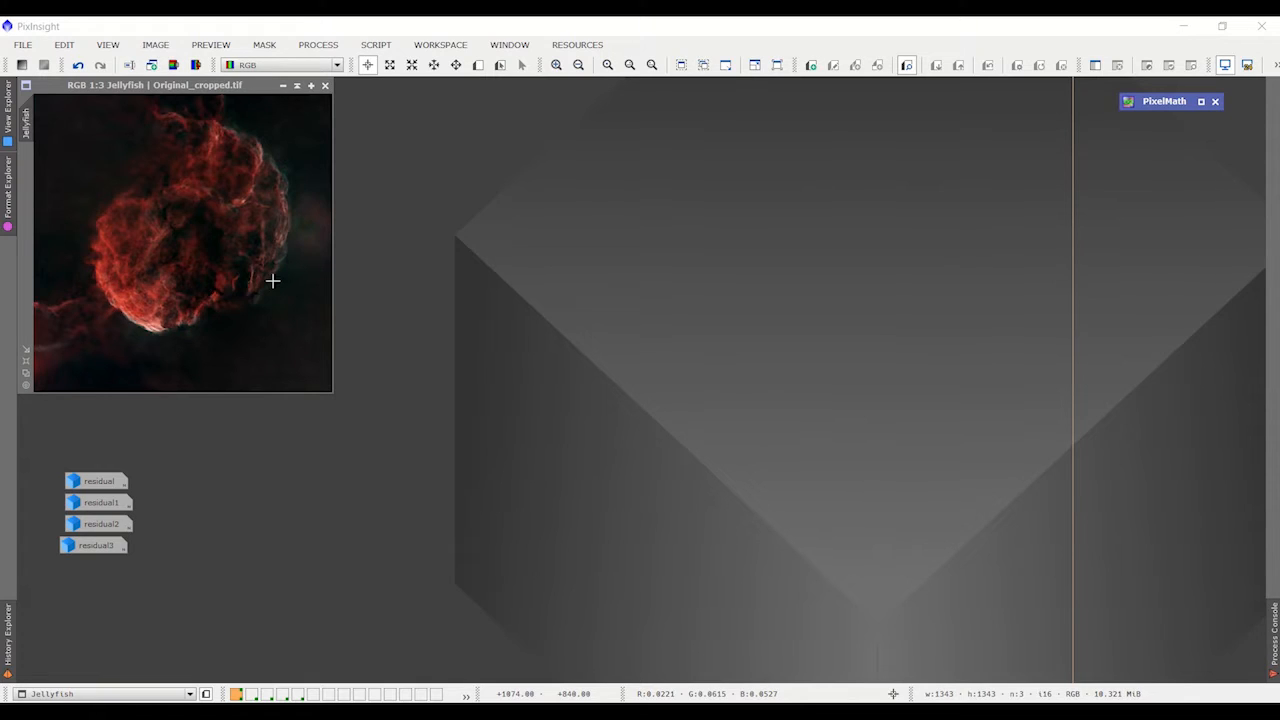
mouse_move(255, 286)
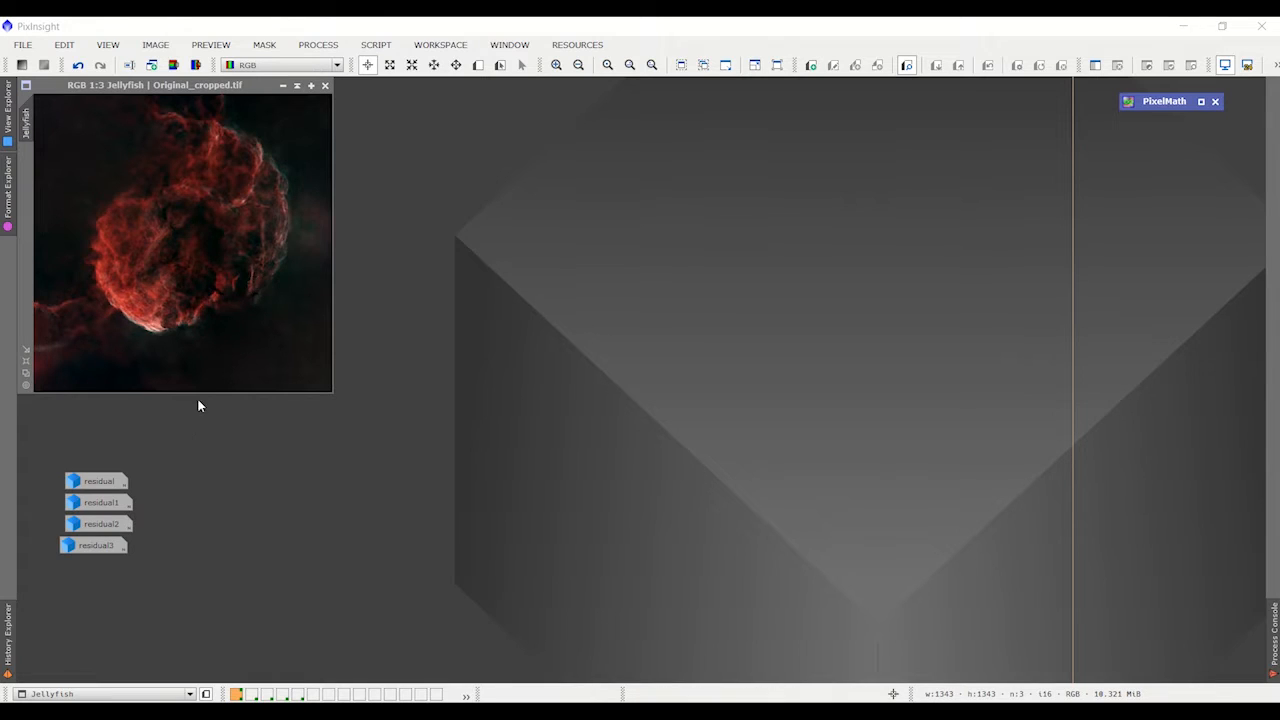
mouse_move(113, 500)
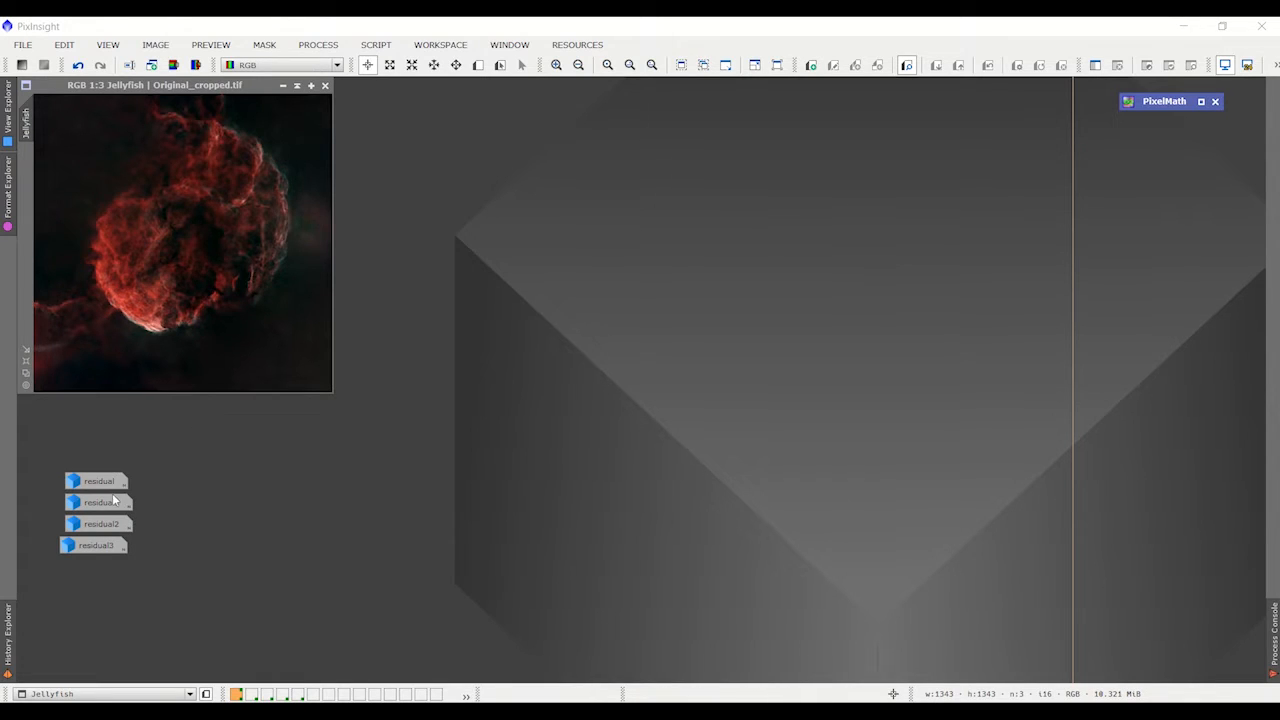
mouse_move(265, 147)
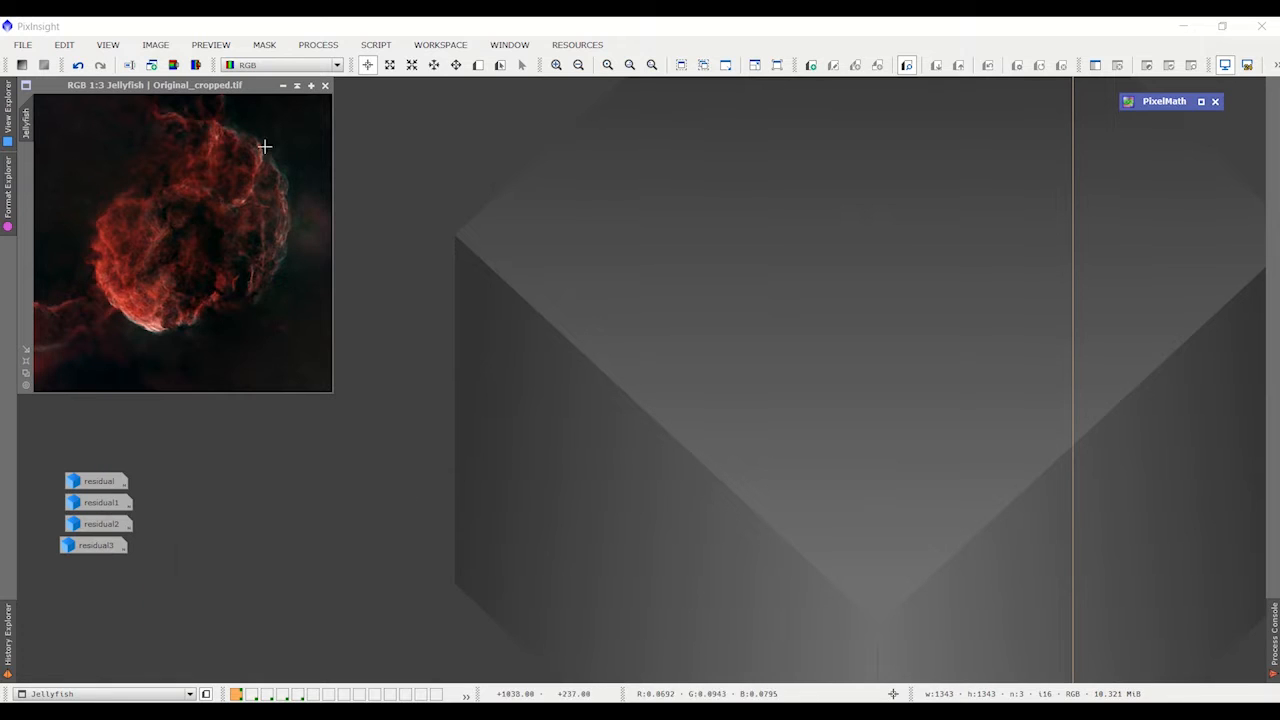
Extract wavelet residual layers from the Jellyfish image with the layer script.
click(376, 44)
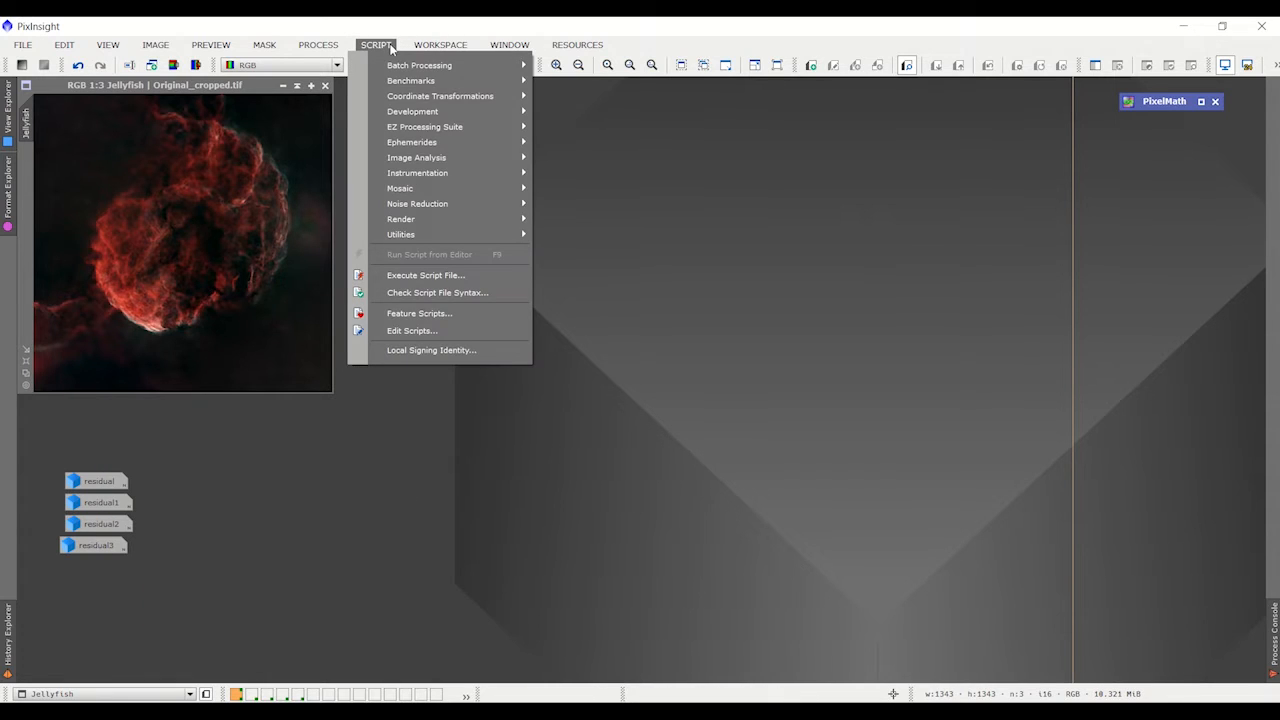
mouse_move(416, 157)
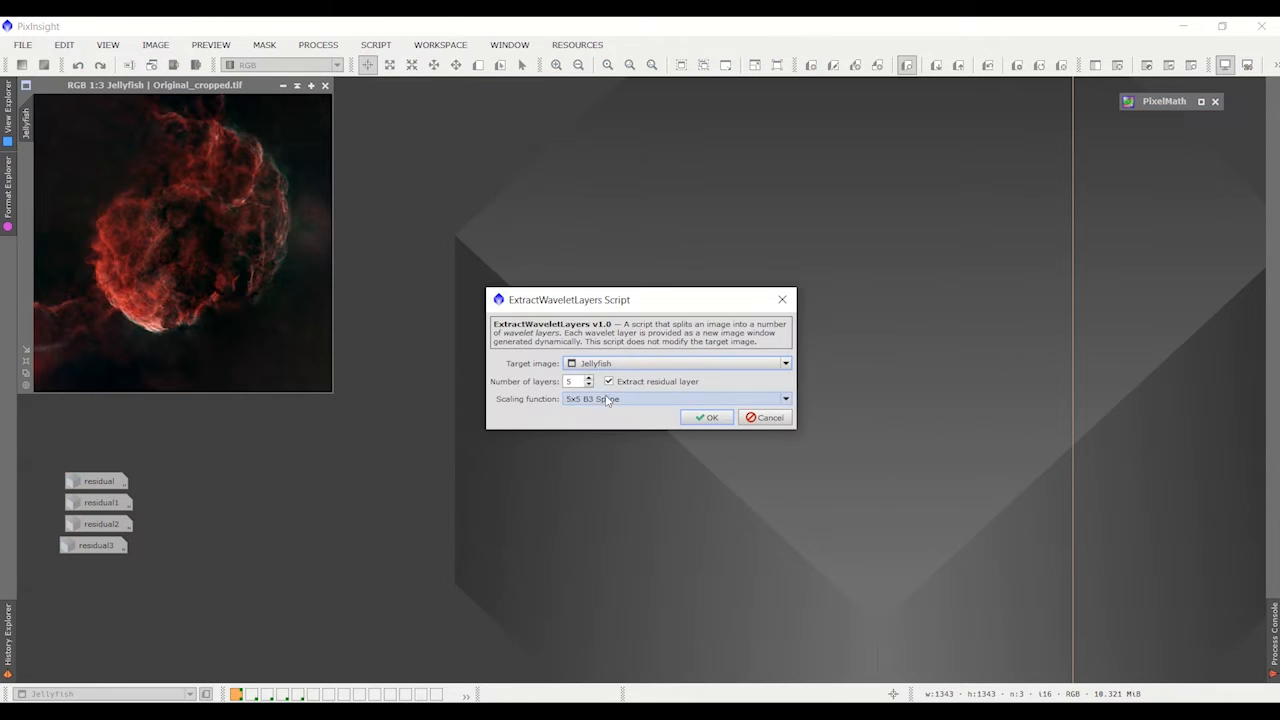
click(578, 381)
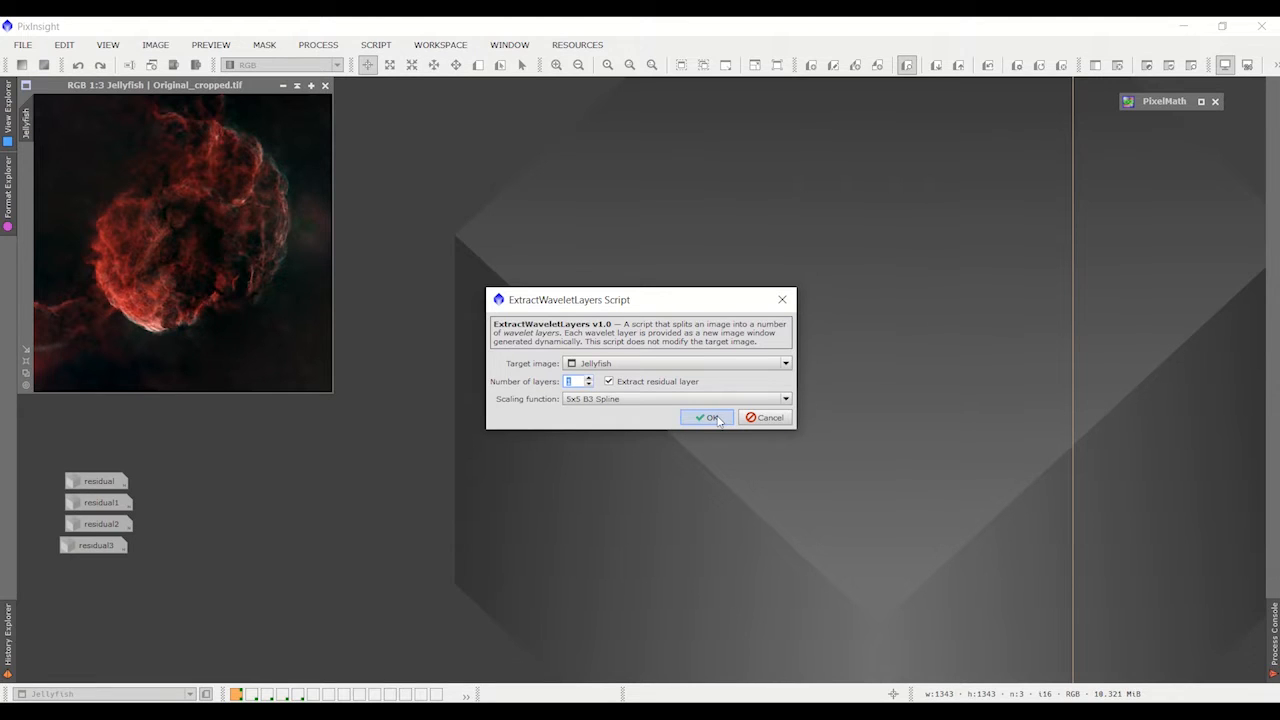
click(707, 417)
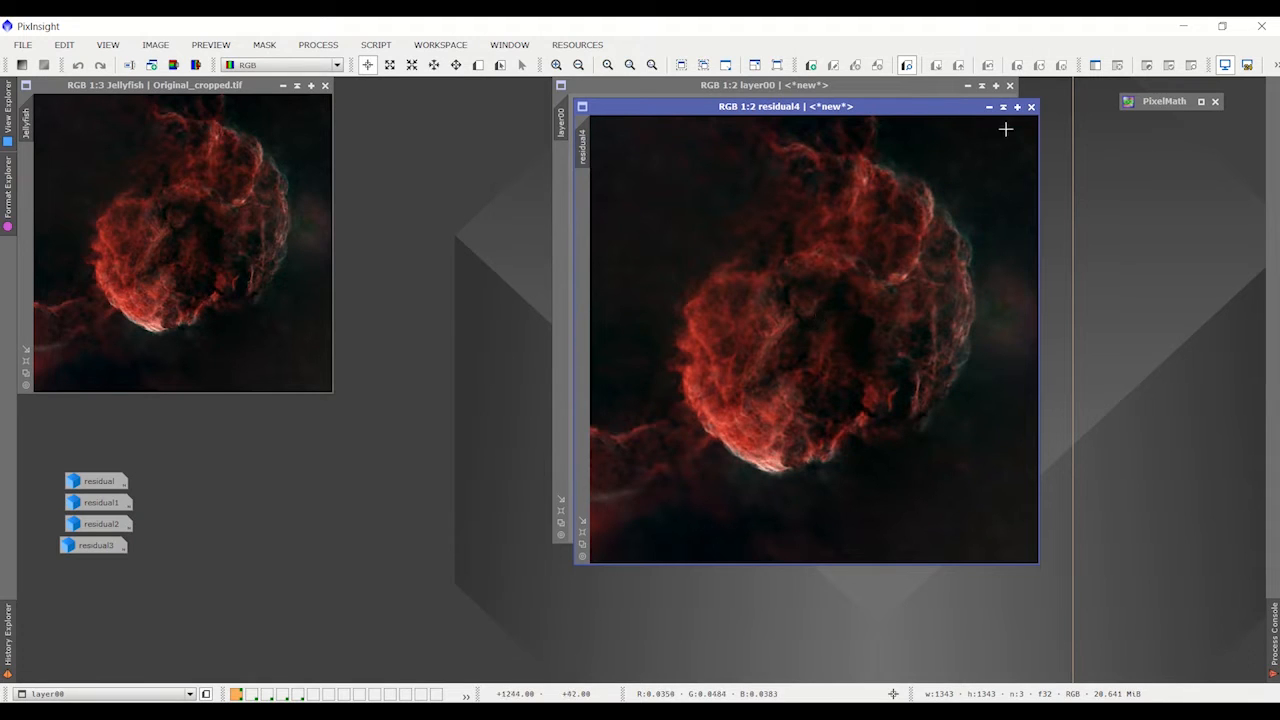
Iconize residual4, move it lower, and open the saved PixelMath sharpening instance.
click(1031, 107)
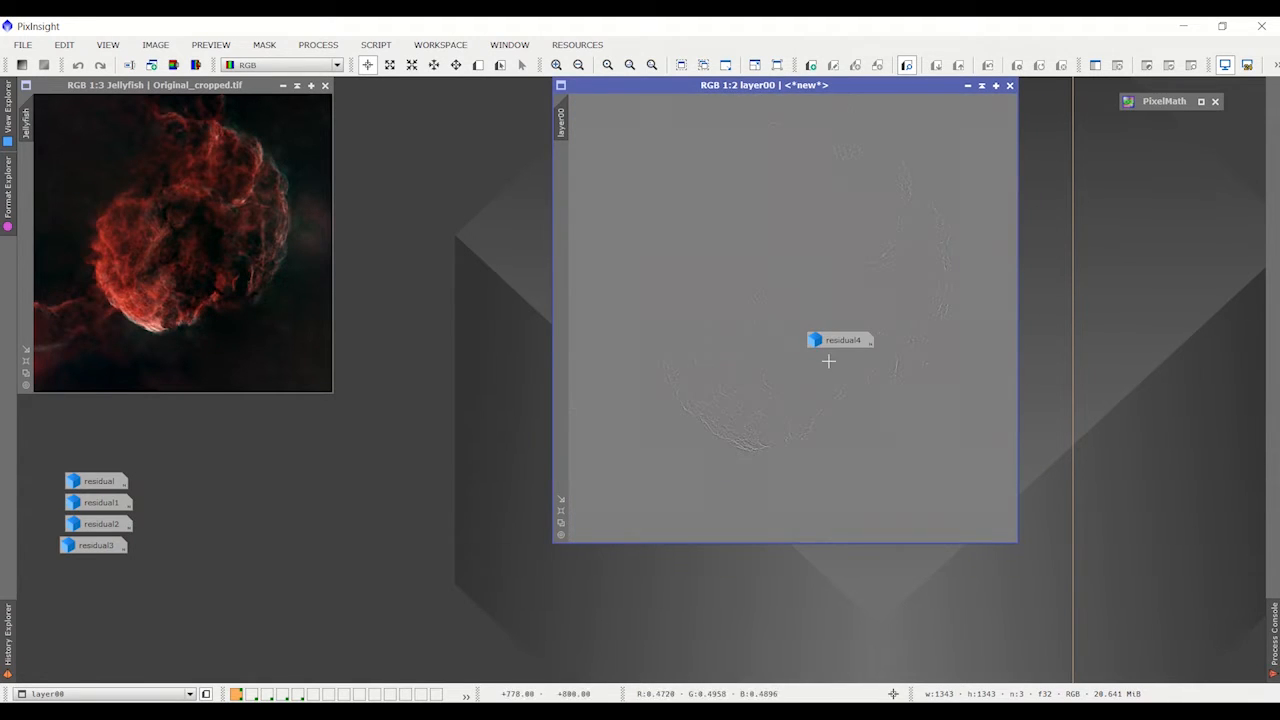
drag(840, 340, 490, 561)
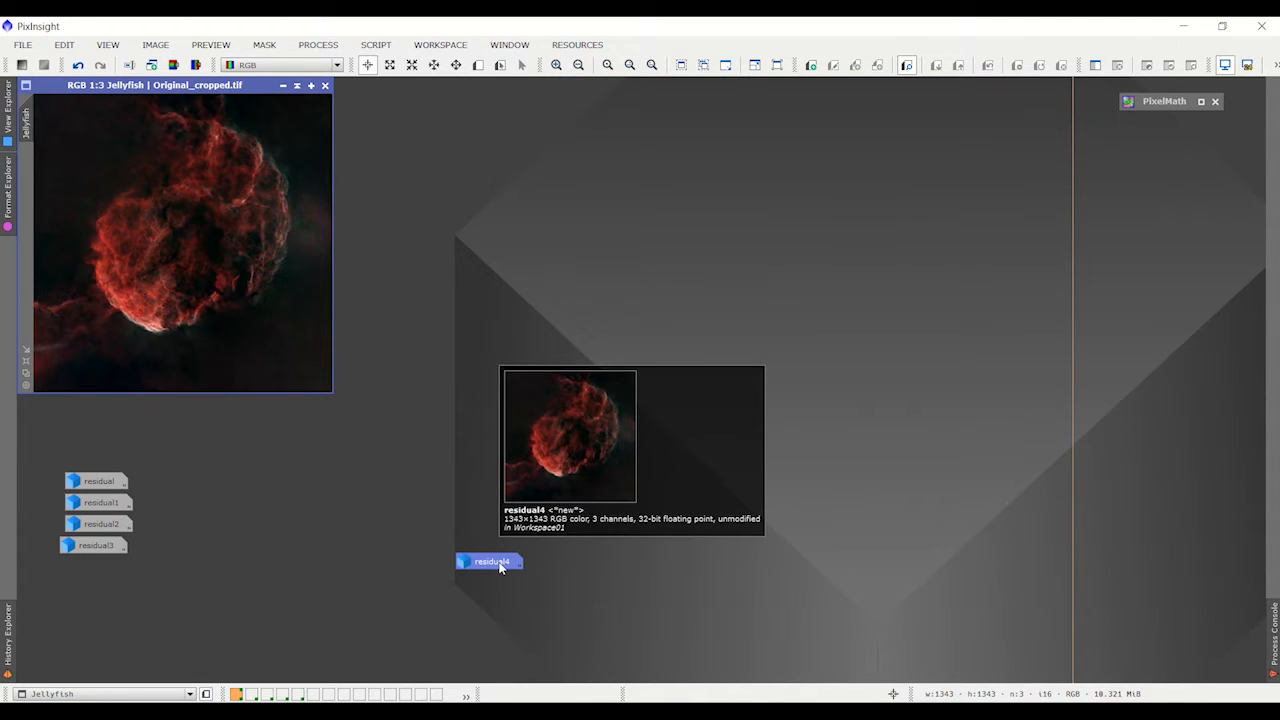
right_click(490, 561)
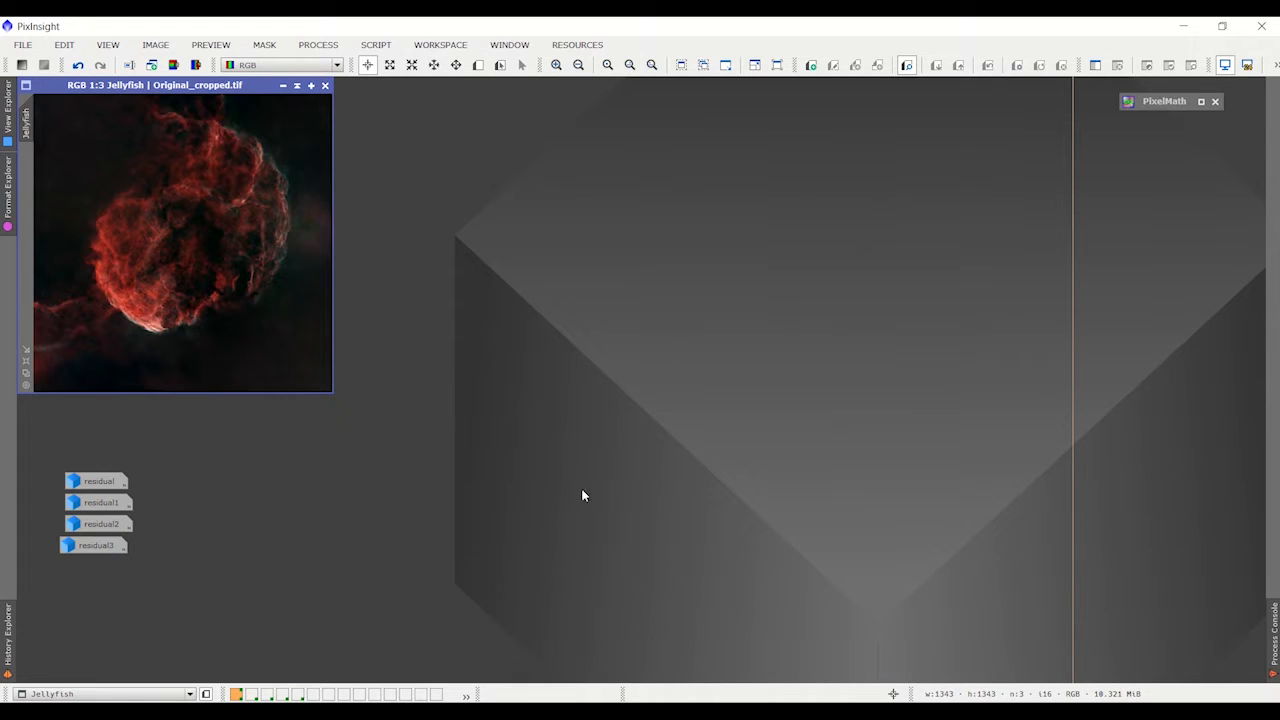
mouse_move(1180, 106)
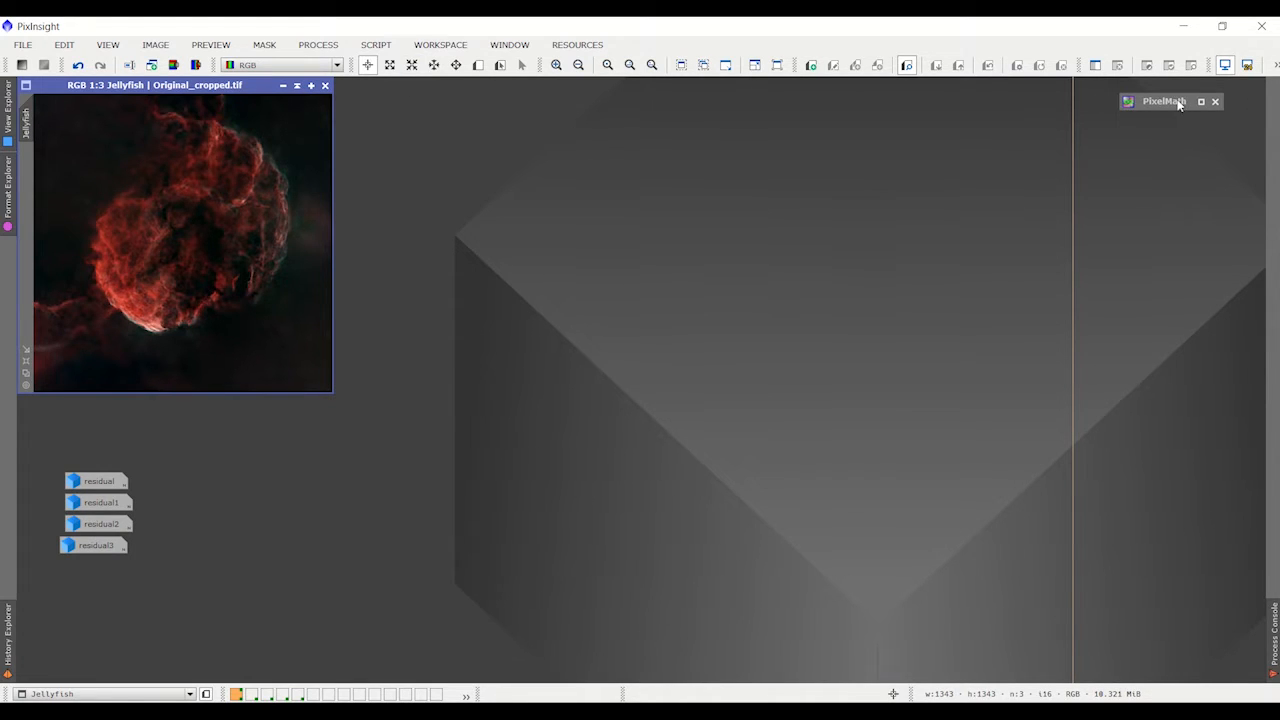
click(1163, 101)
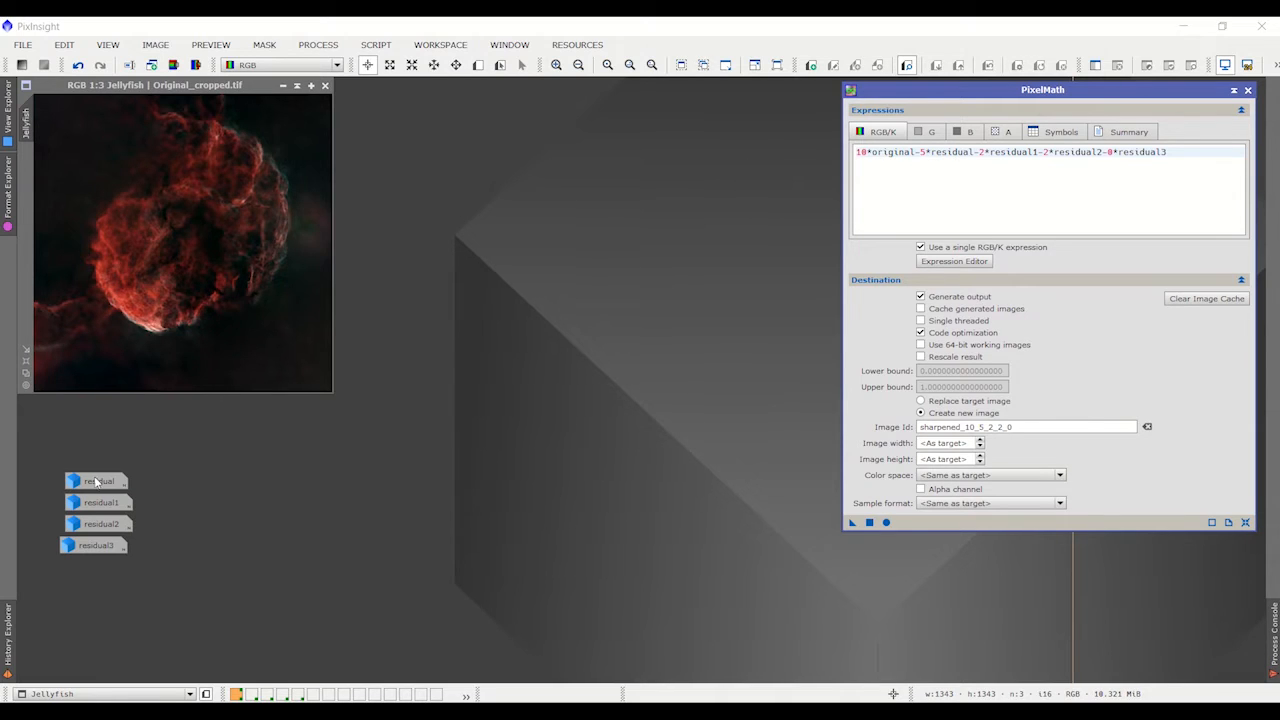
mouse_move(268, 567)
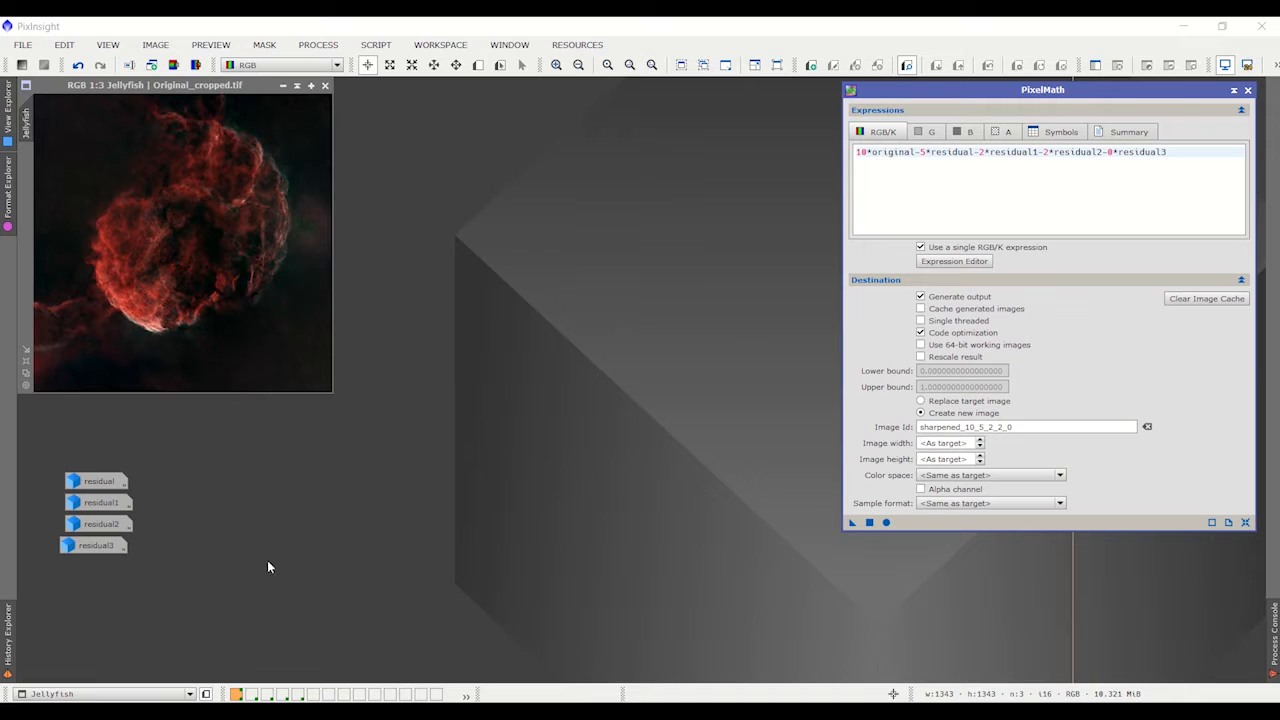
mouse_move(840, 338)
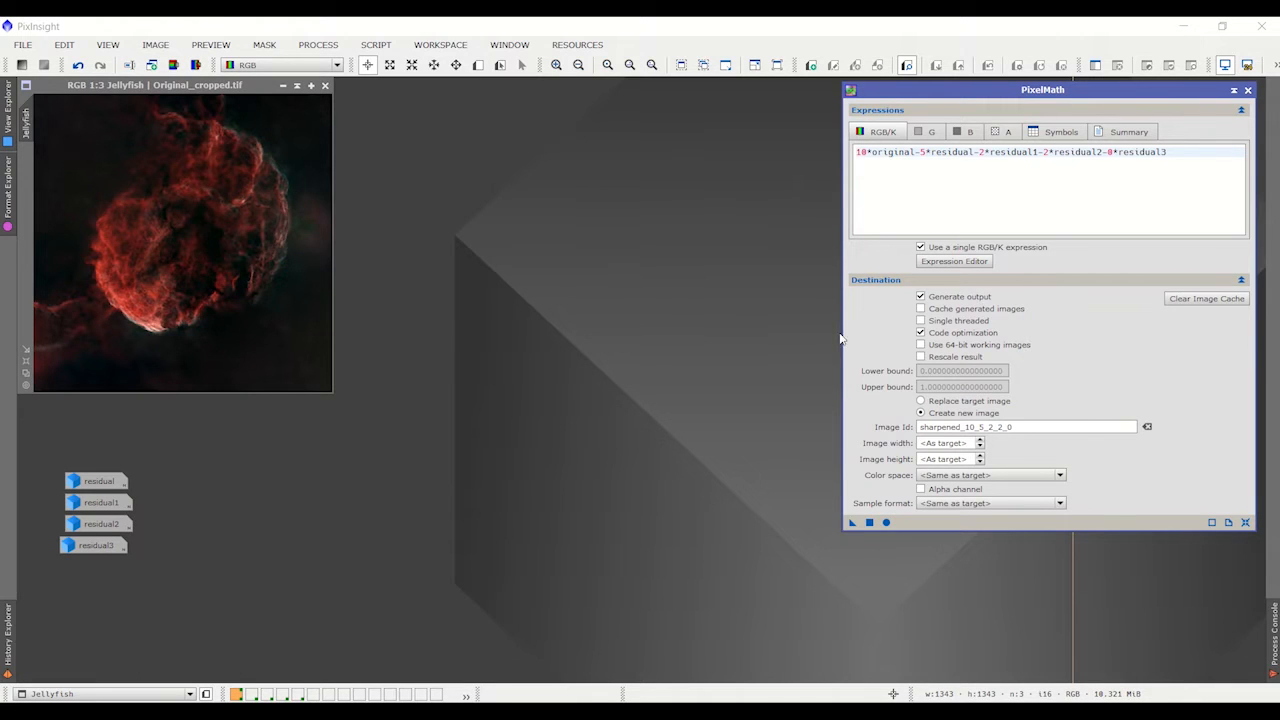
mouse_move(100, 524)
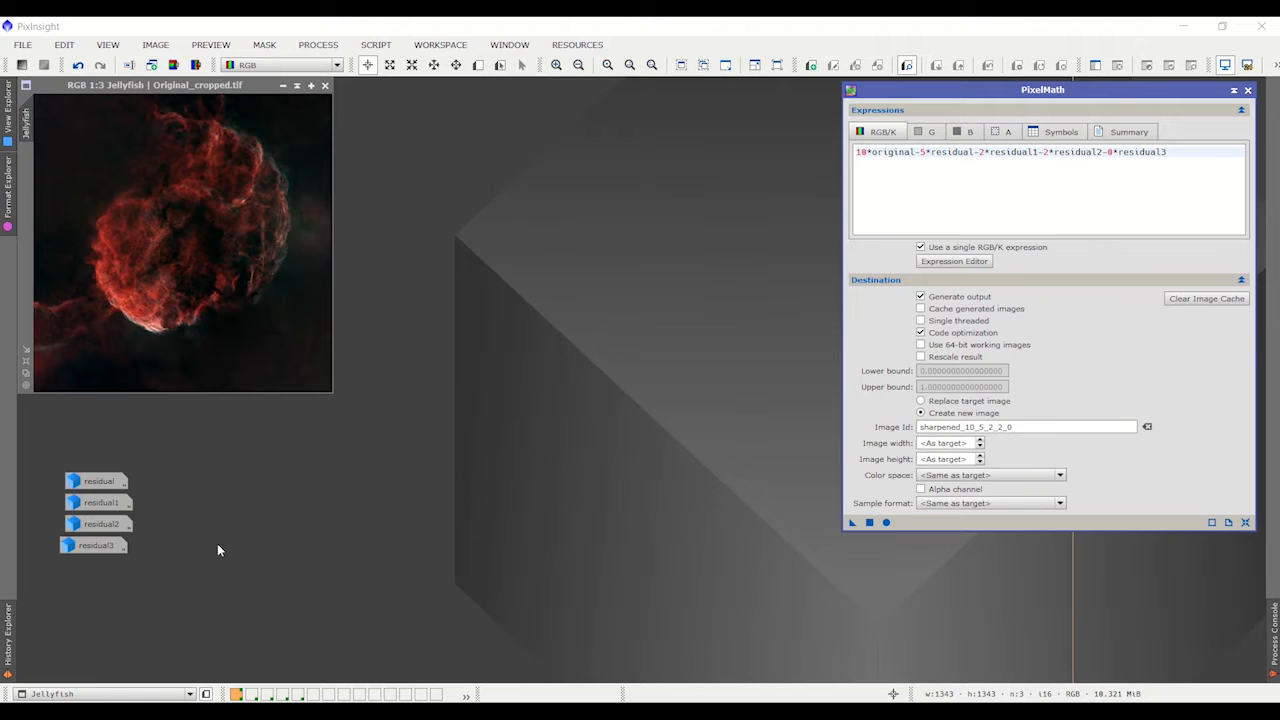
mouse_move(96, 545)
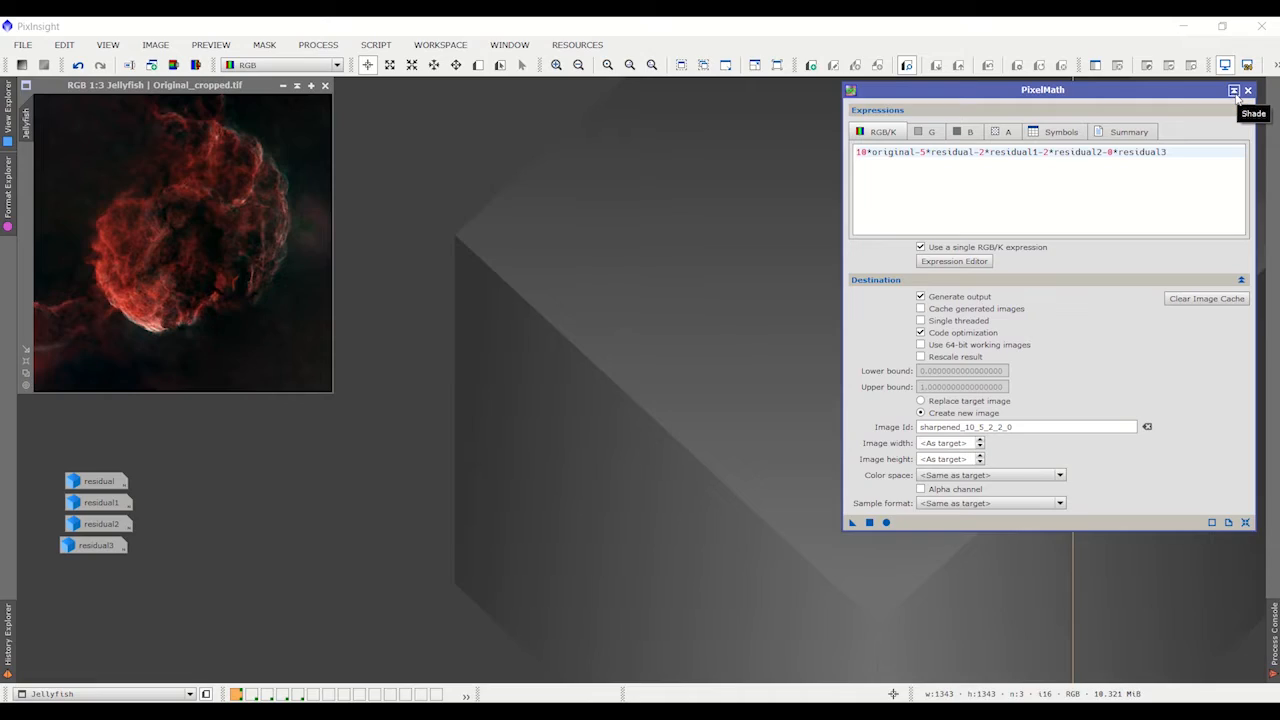
Iconize PixelMath and follow the Word document's Dropbox link to SharpeningProcessContainer.xpsm.
click(1234, 90)
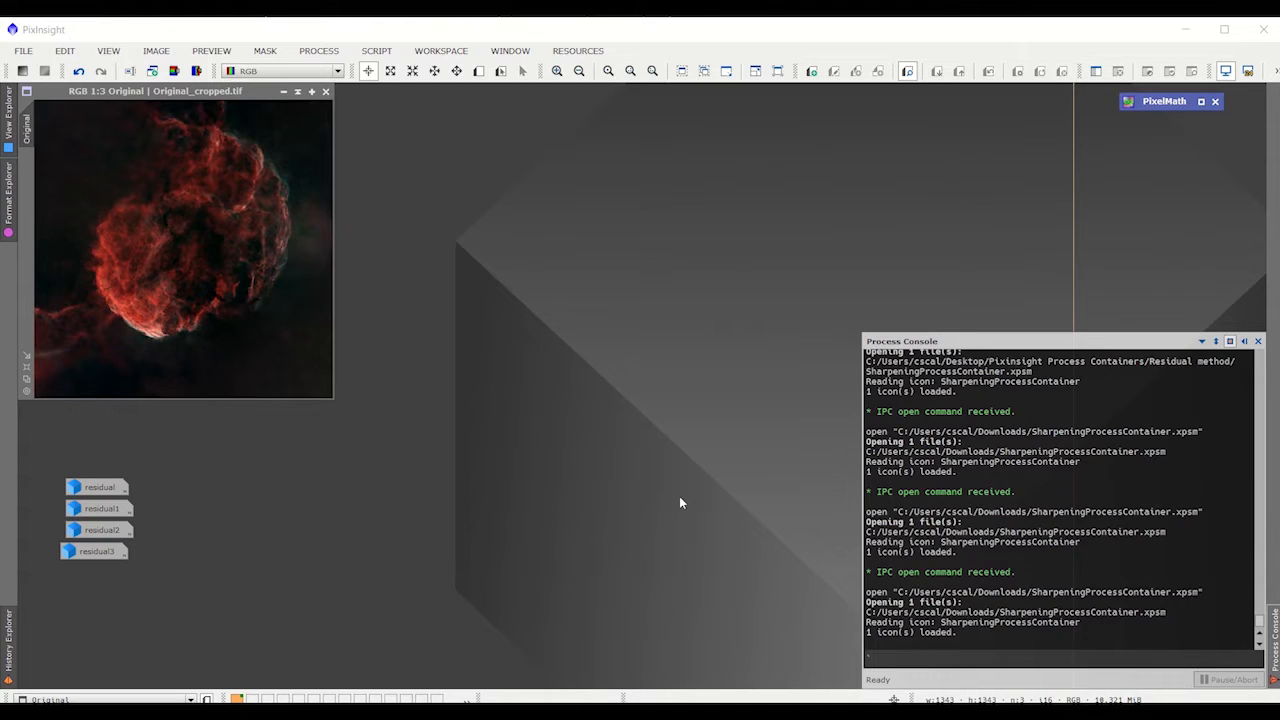
mouse_move(617, 687)
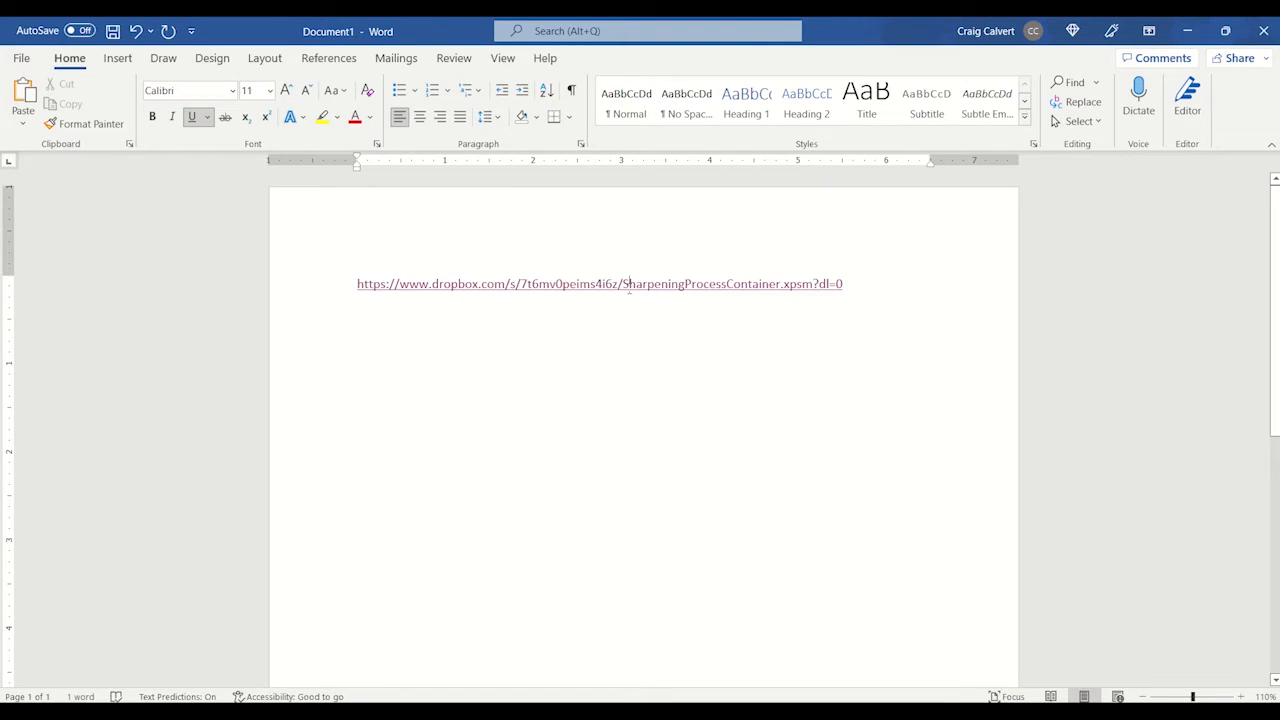
click(599, 284)
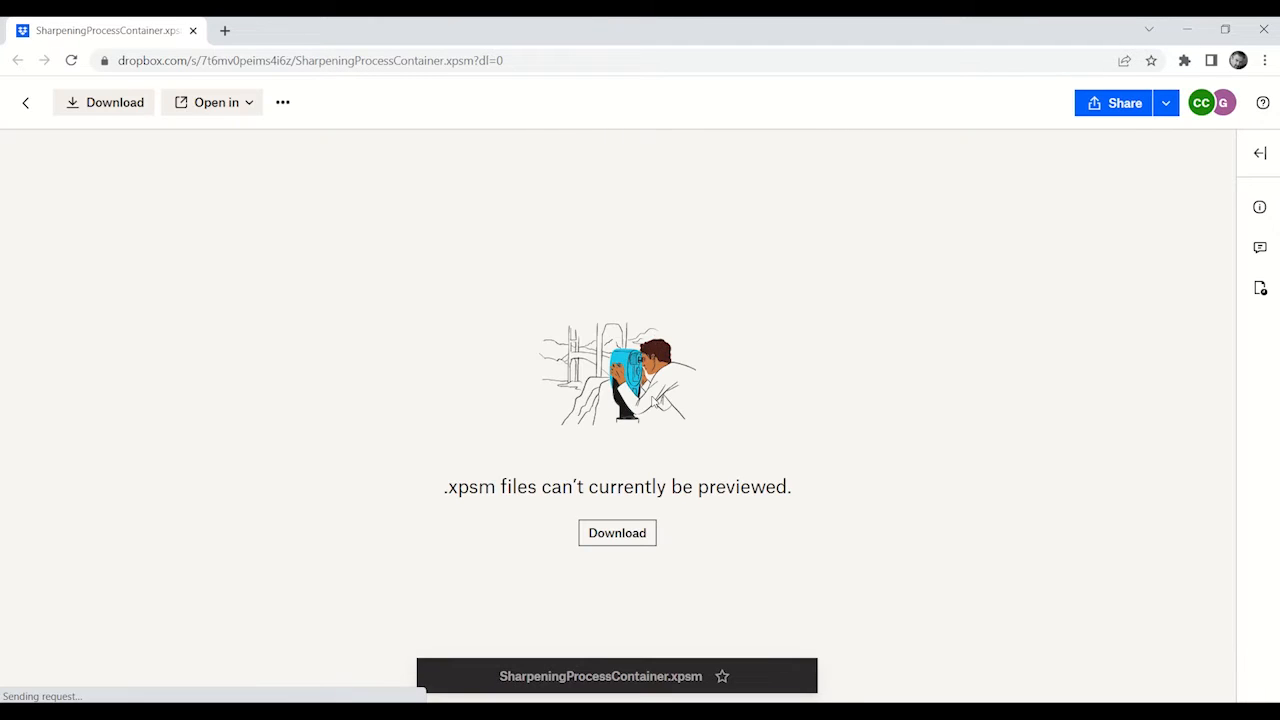
mouse_move(682, 531)
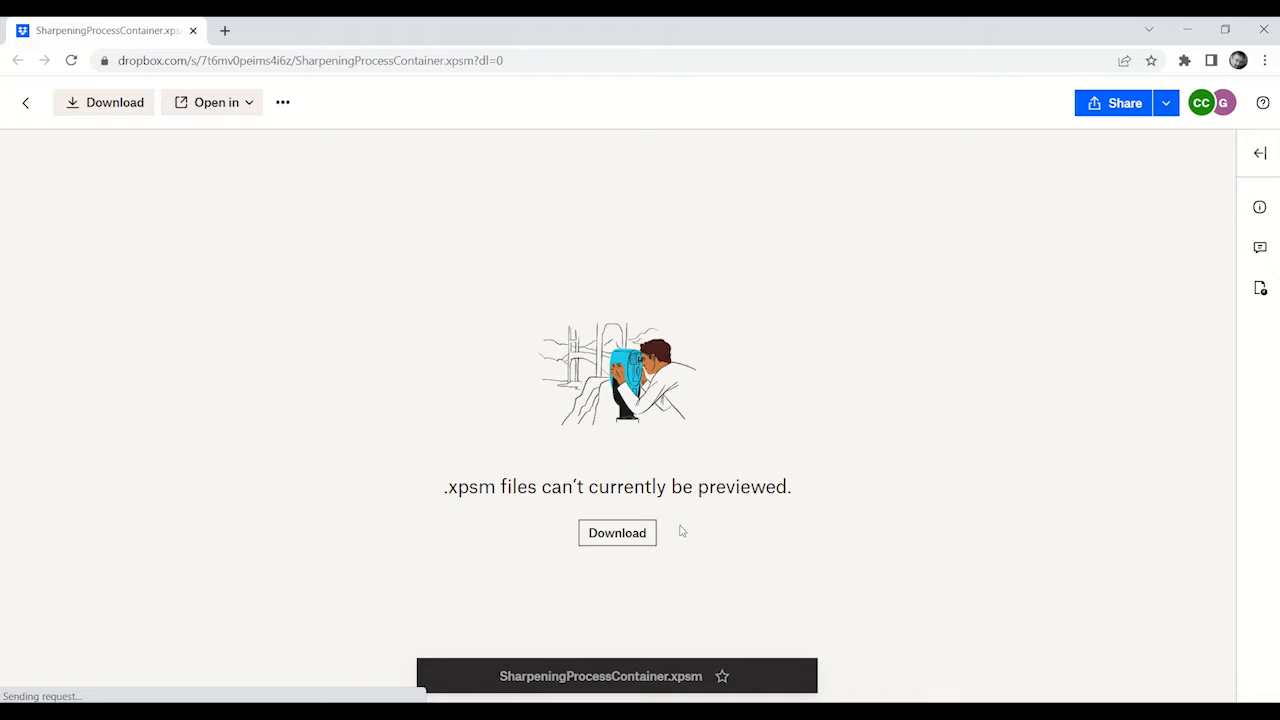
Download SharpeningProcessContainer.xpsm from the Dropbox preview page.
click(617, 532)
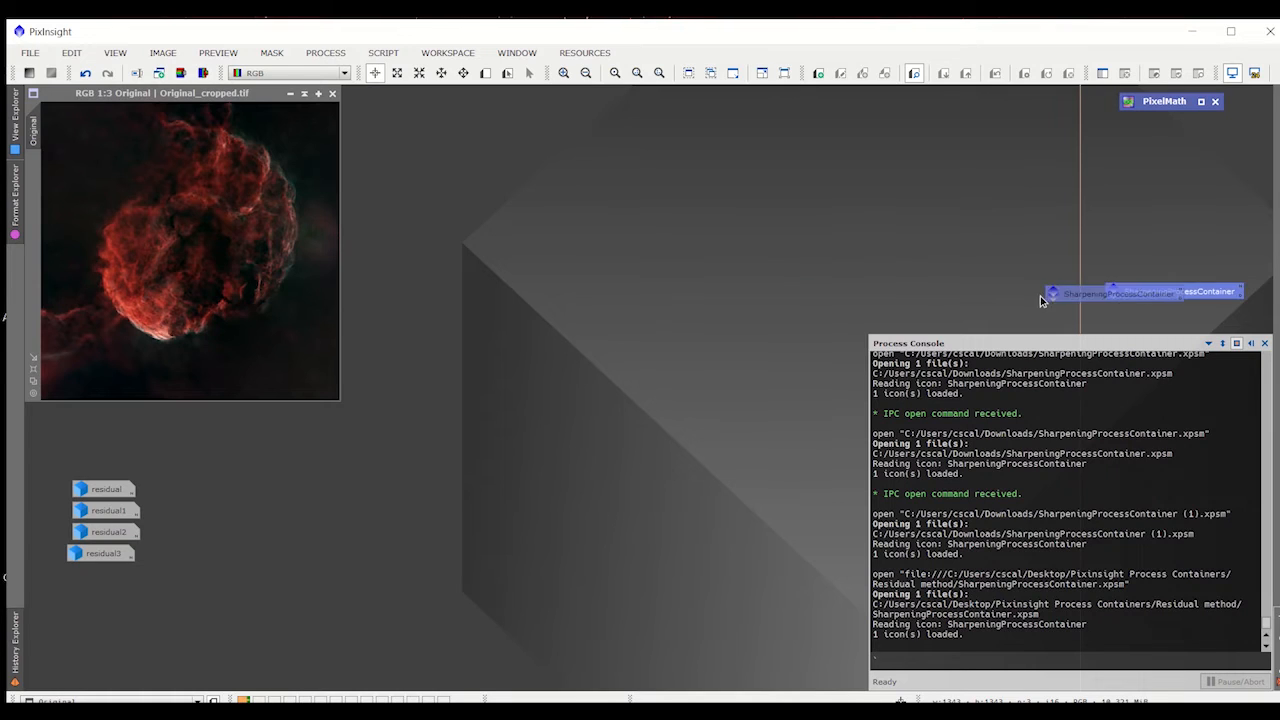
Move the SharpeningProcessContainer icon into the workspace and save it to the Residual method folder.
drag(1145, 292, 617, 253)
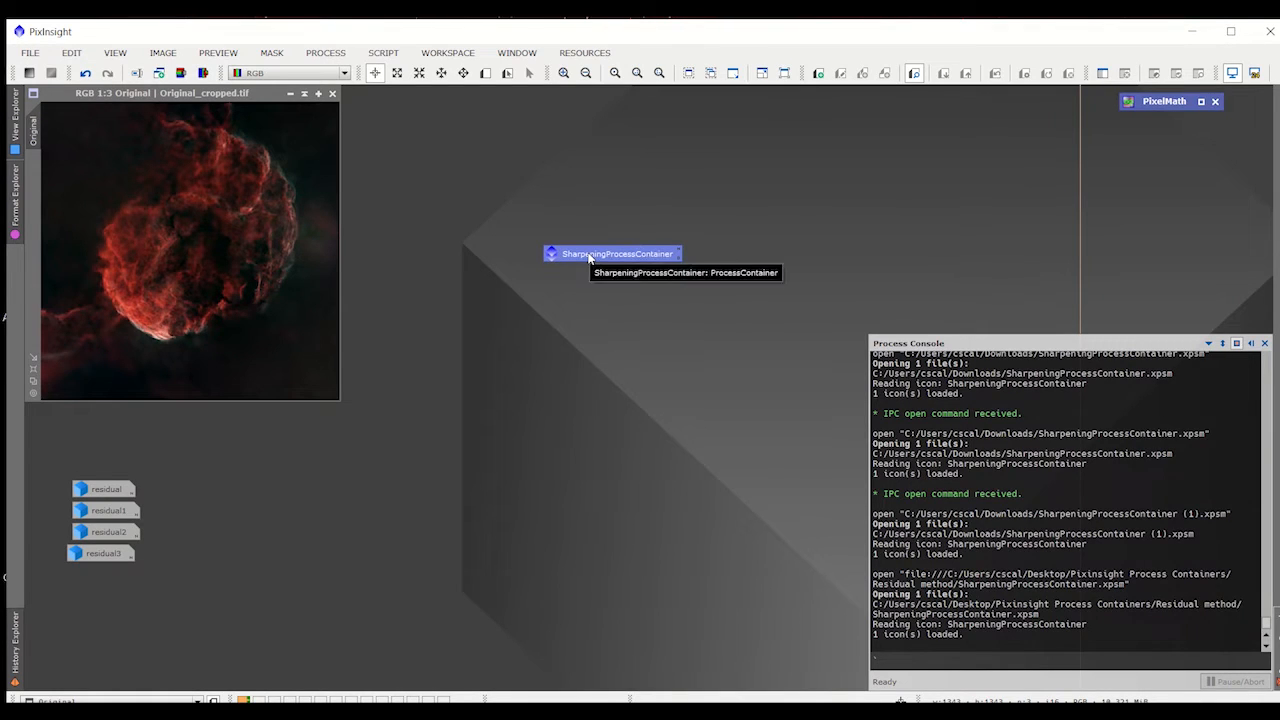
right_click(615, 253)
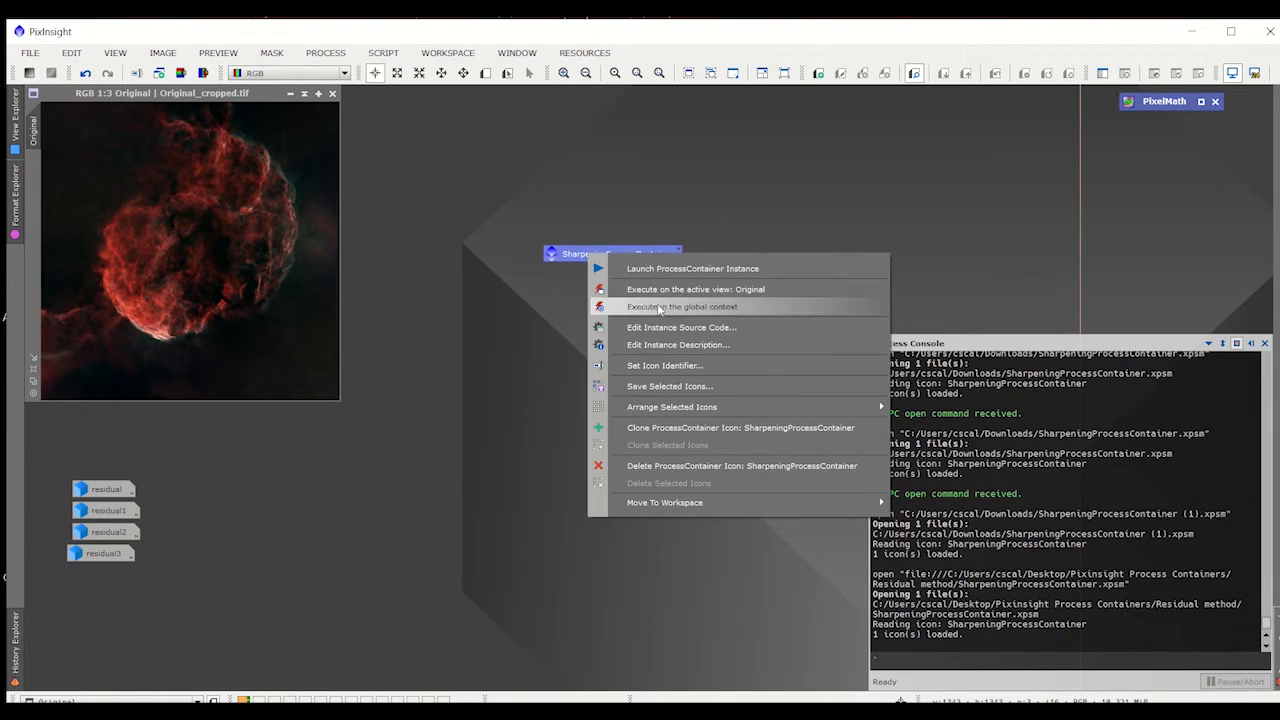
click(670, 386)
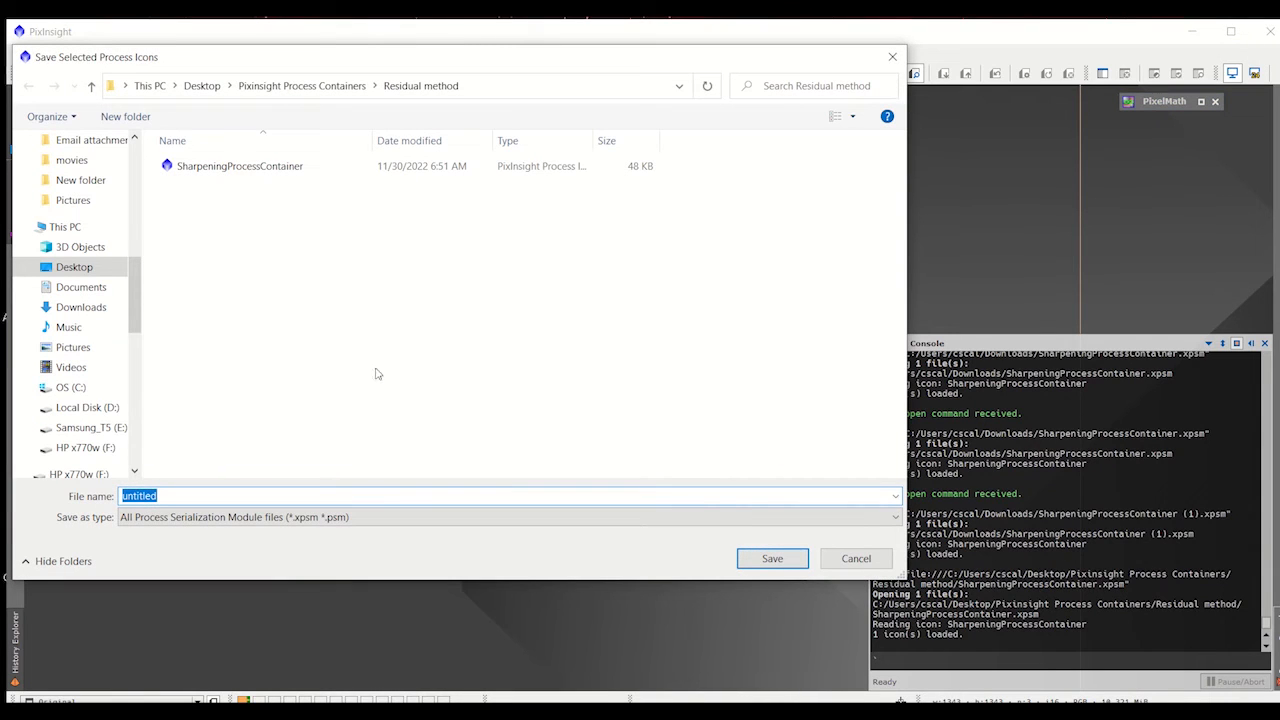
mouse_move(210, 374)
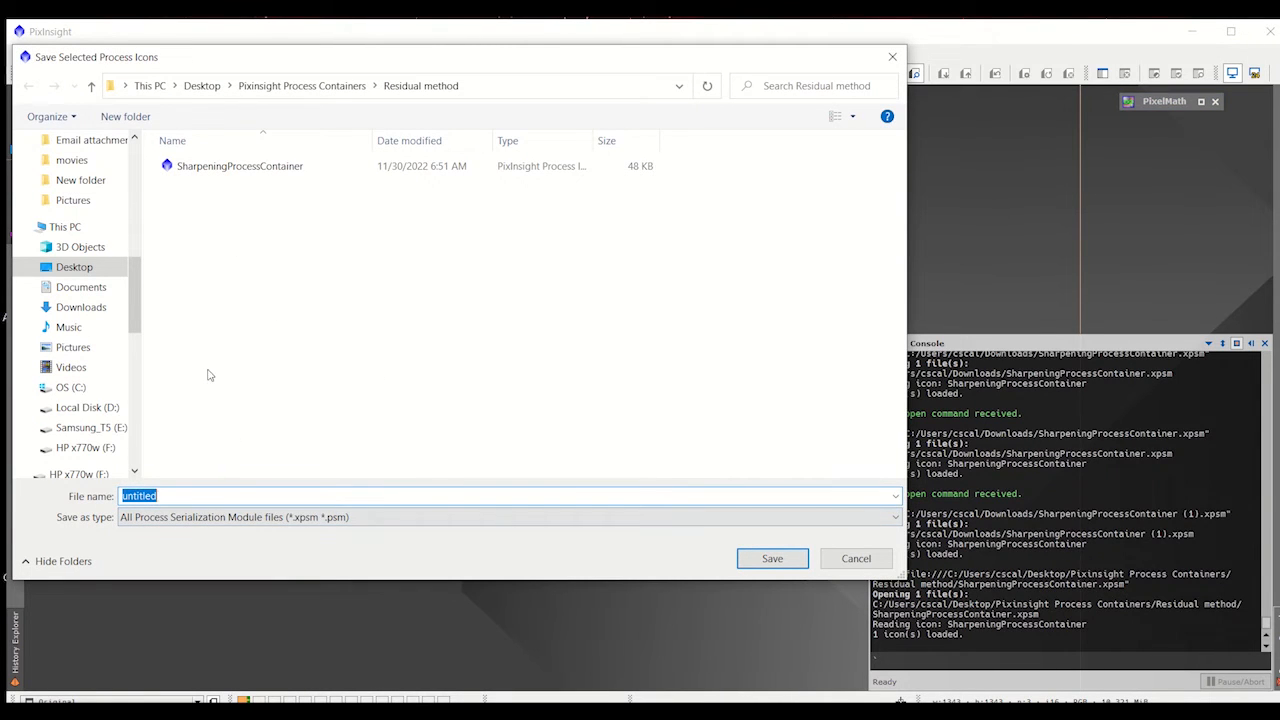
mouse_move(190, 494)
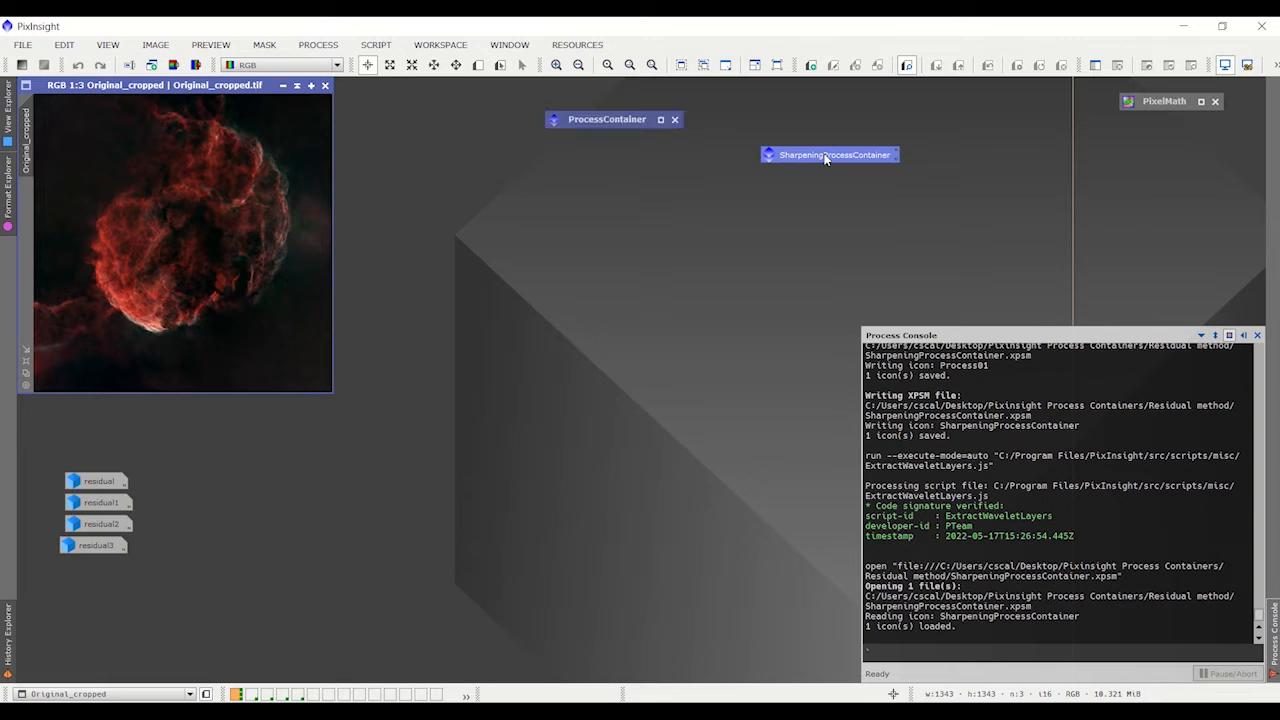
Open SharpeningProcessContainer and browse its ImageIdentifier and 30 PixelMath expressions.
double_click(607, 119)
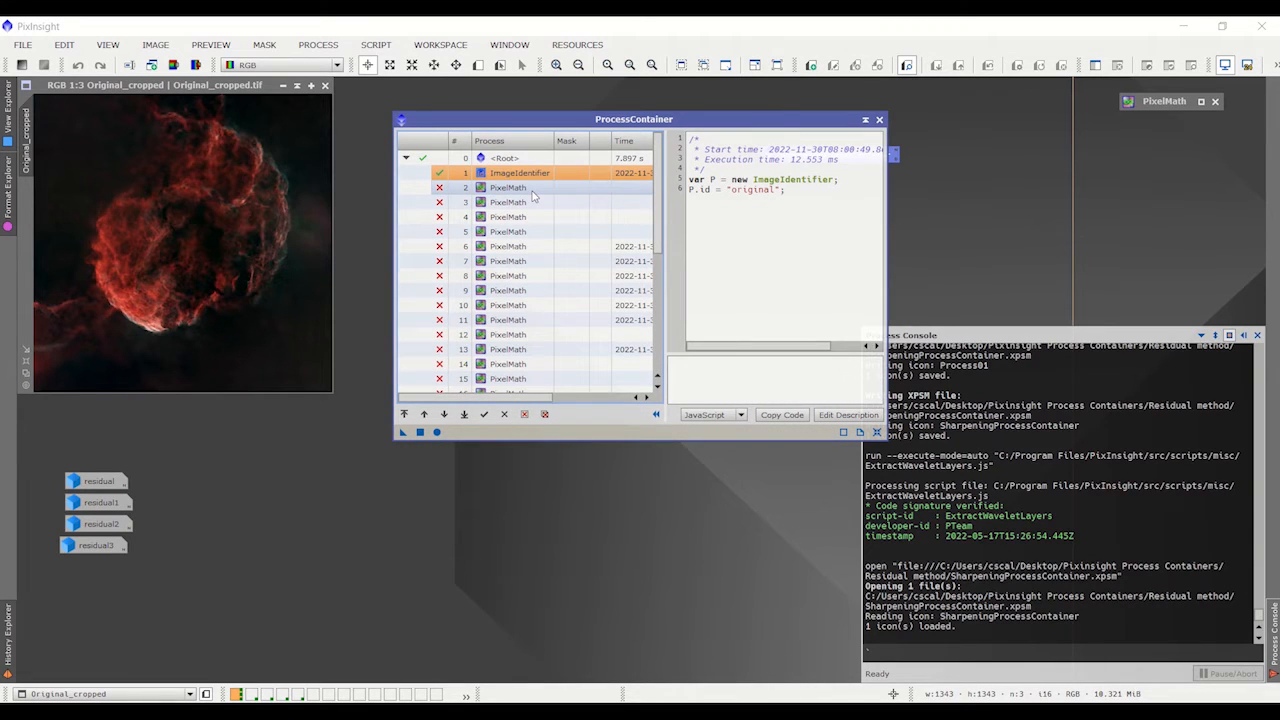
click(508, 187)
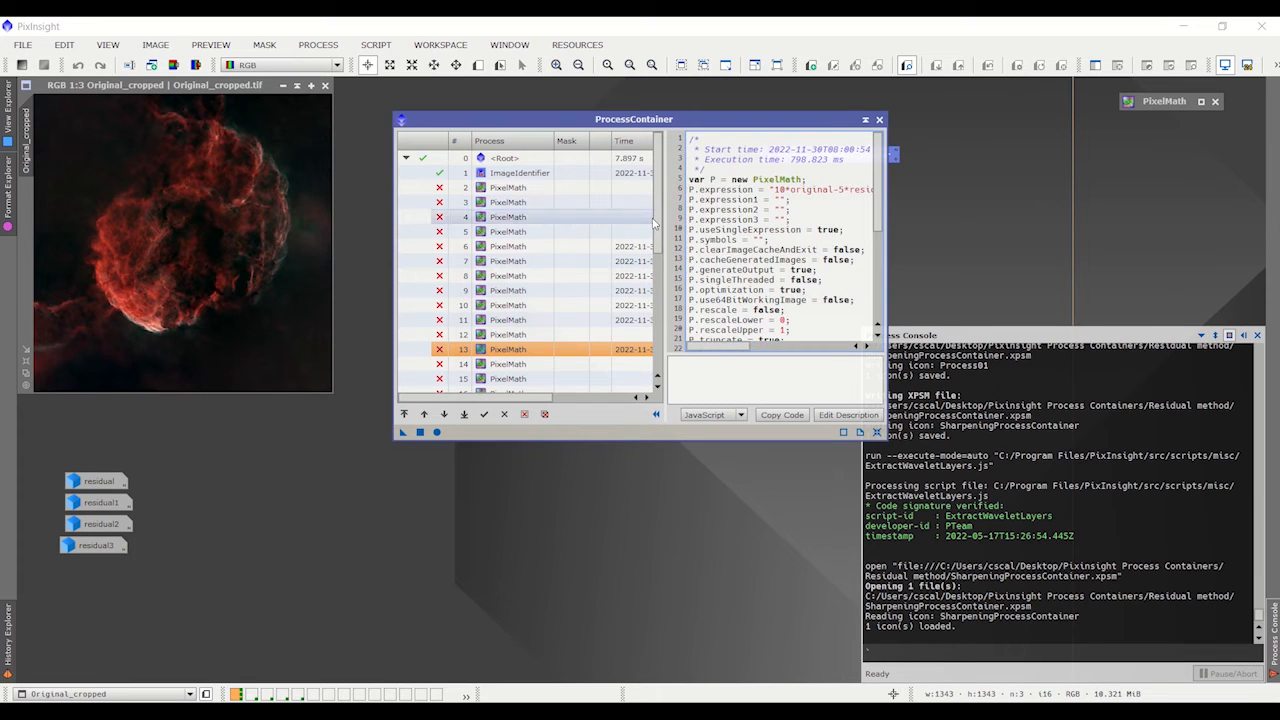
scroll(down, 3)
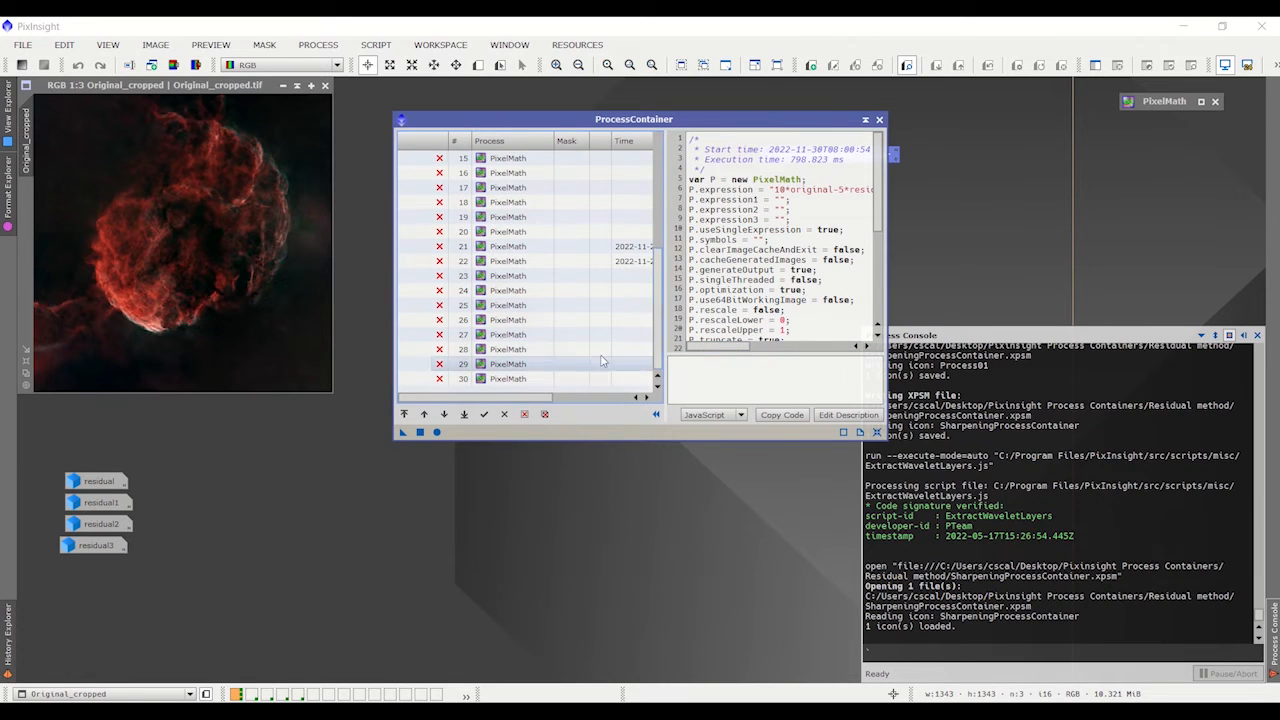
click(508, 378)
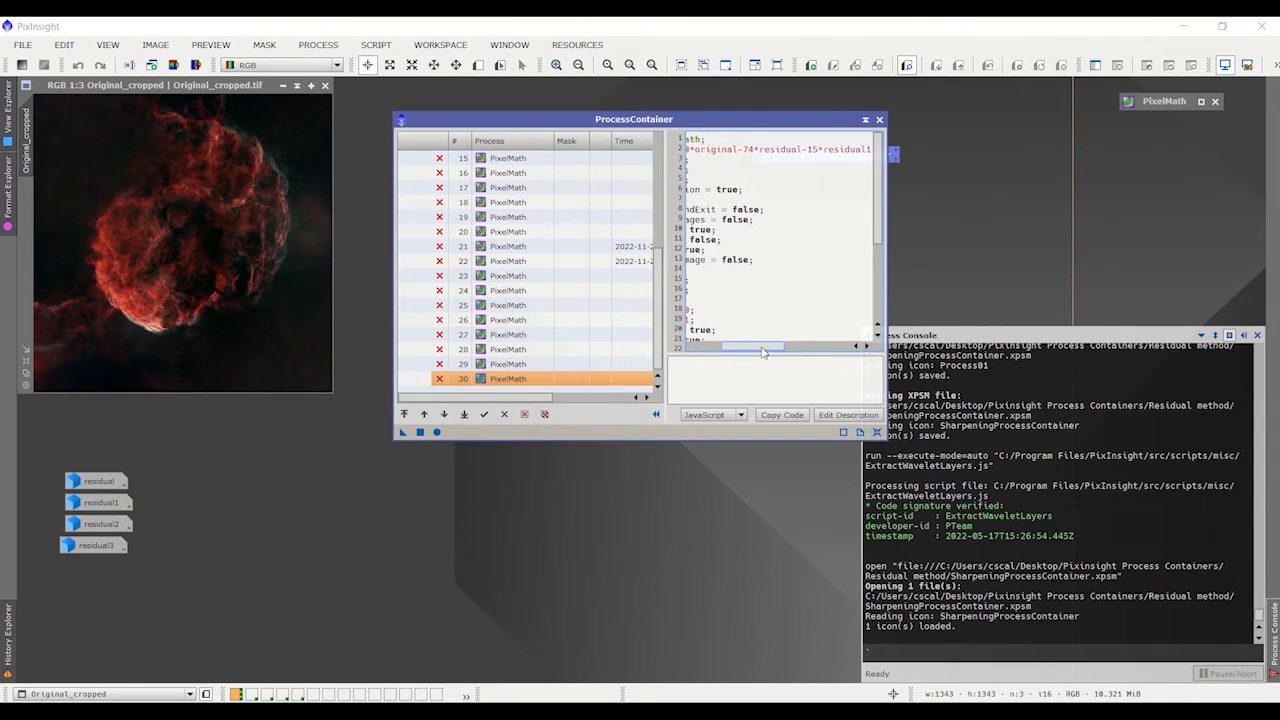
scroll(right, 3)
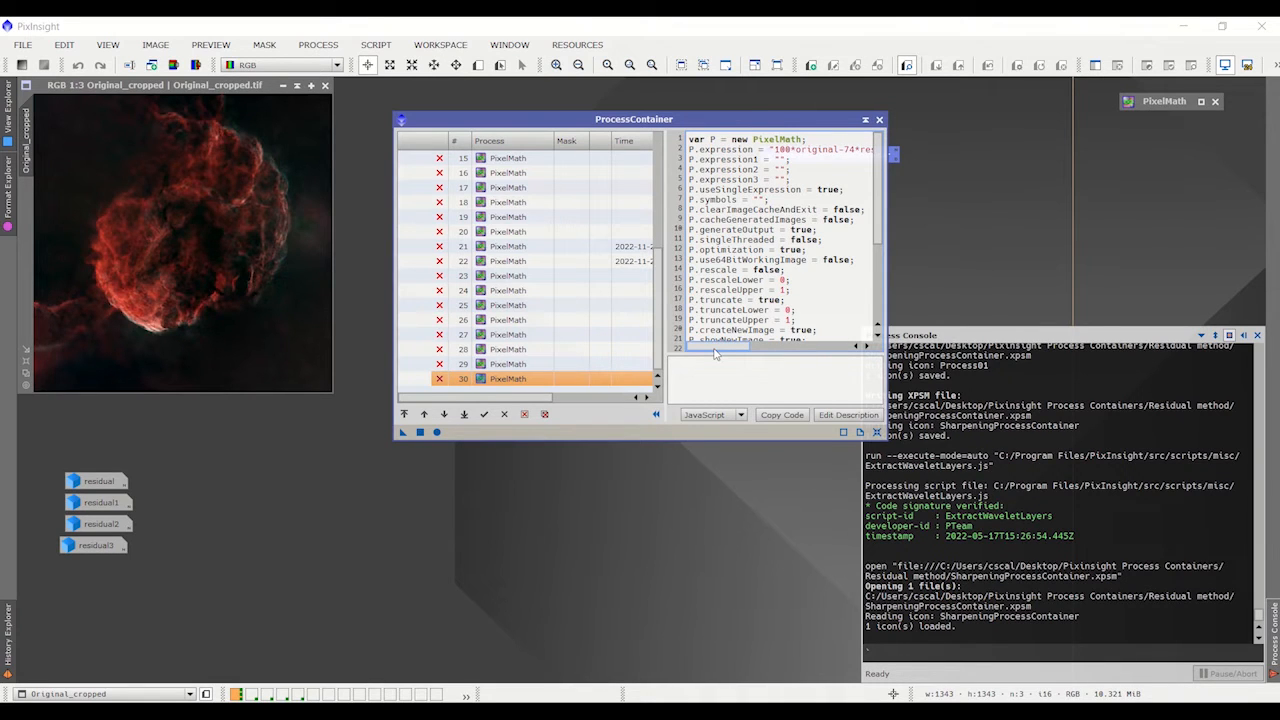
drag(634, 119, 795, 137)
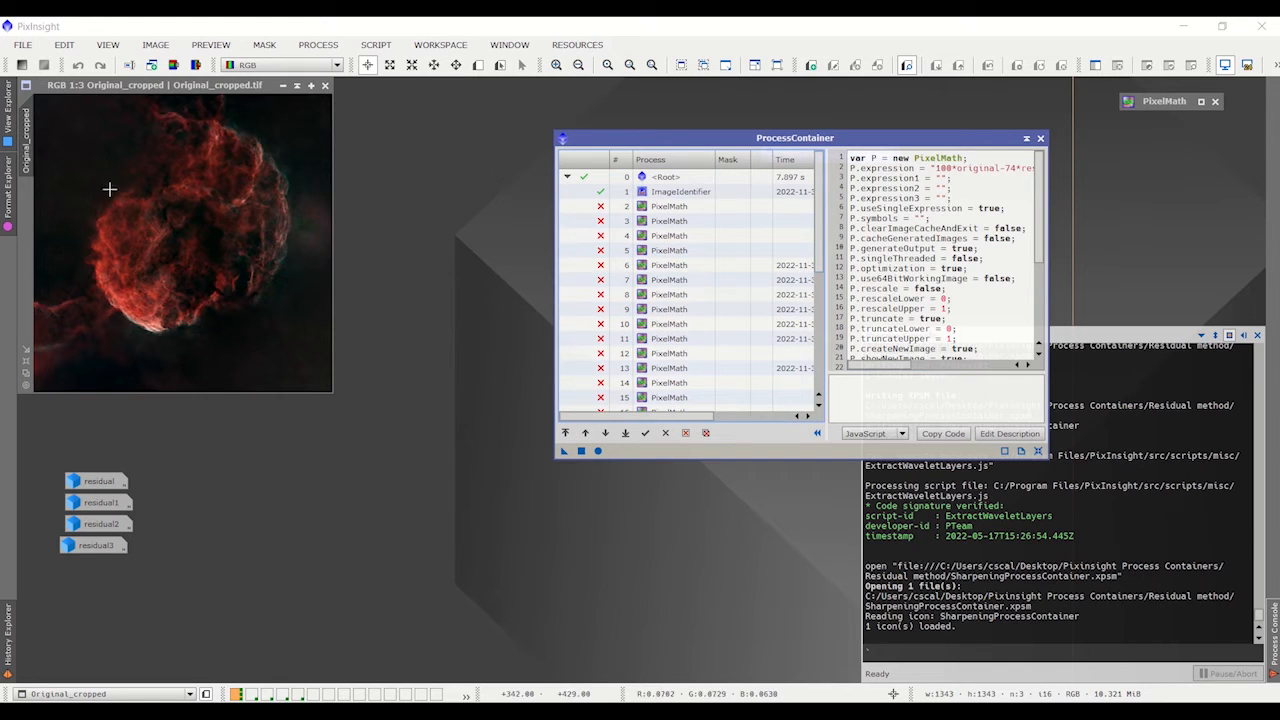
Enable container PixelMath instances 2–7 and move the container window aside.
click(670, 206)
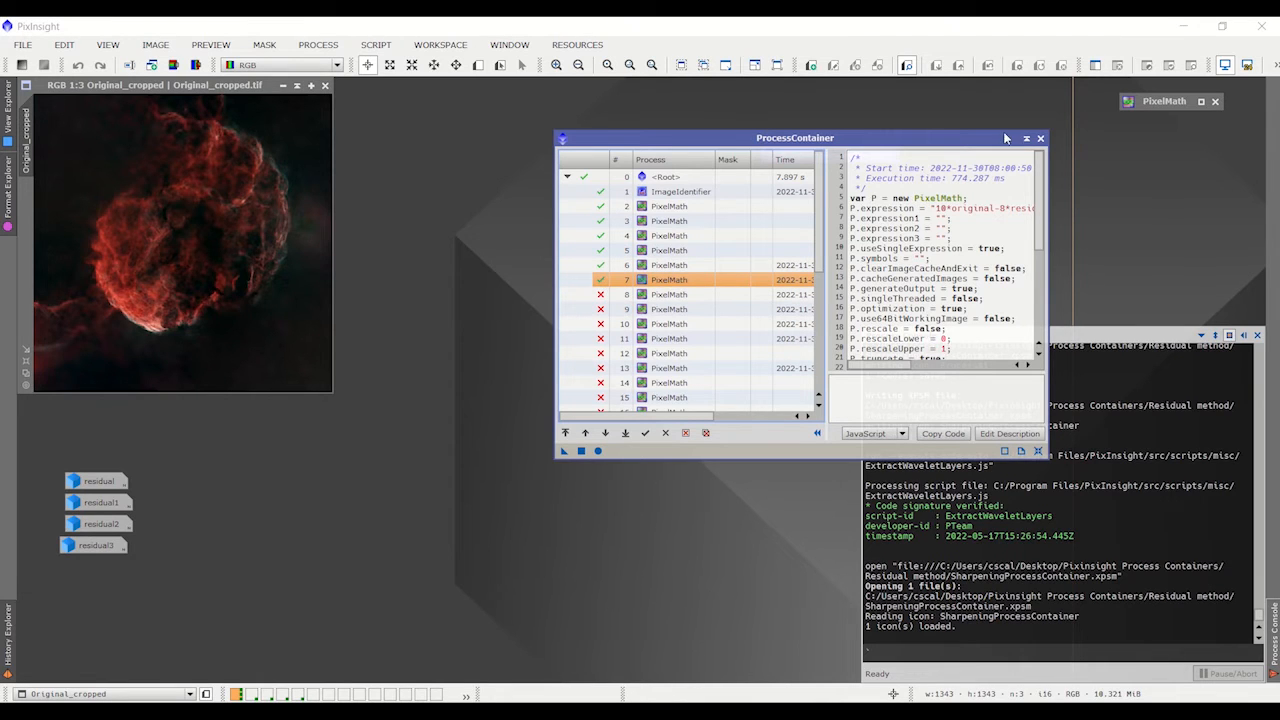
drag(795, 137, 968, 119)
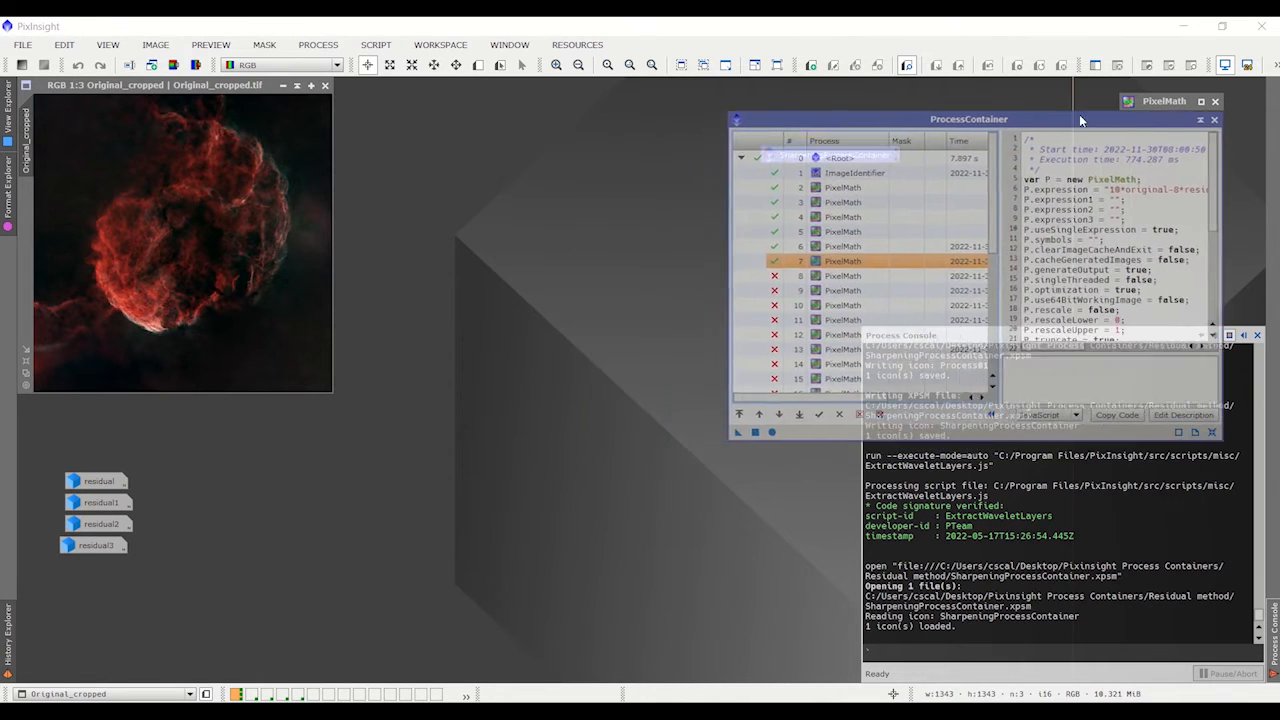
drag(968, 119, 1004, 127)
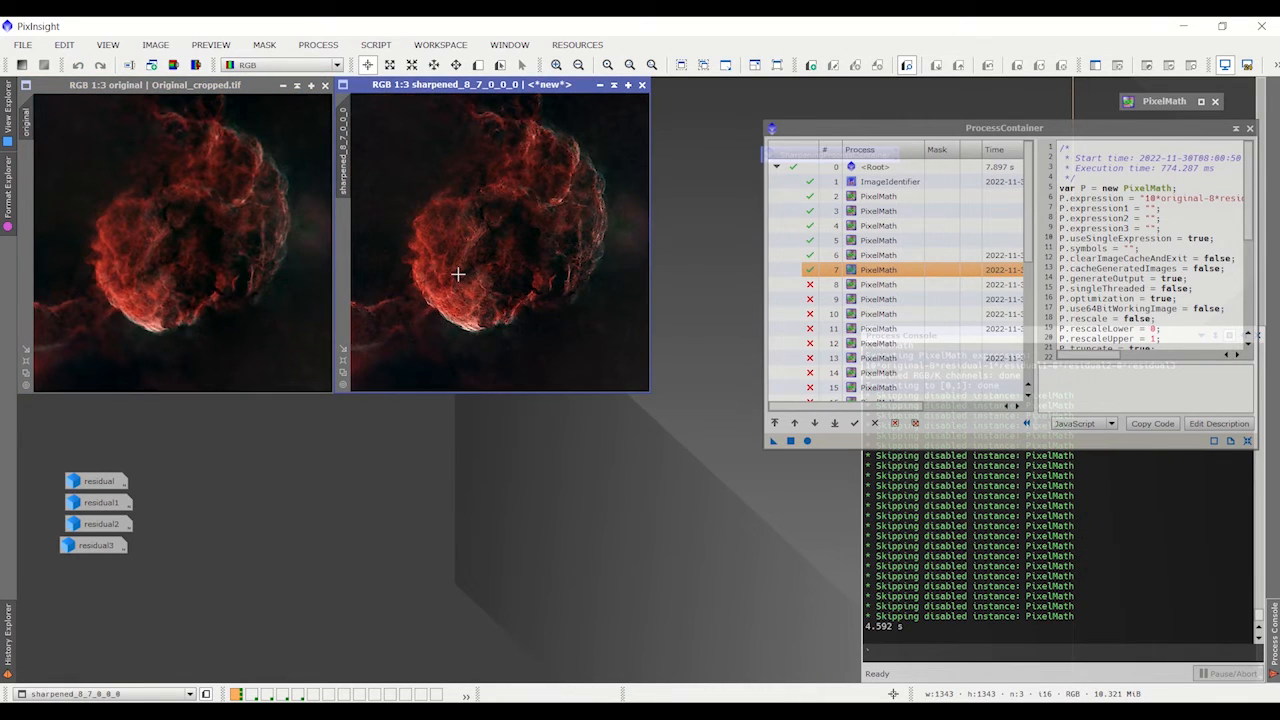
mouse_move(445, 274)
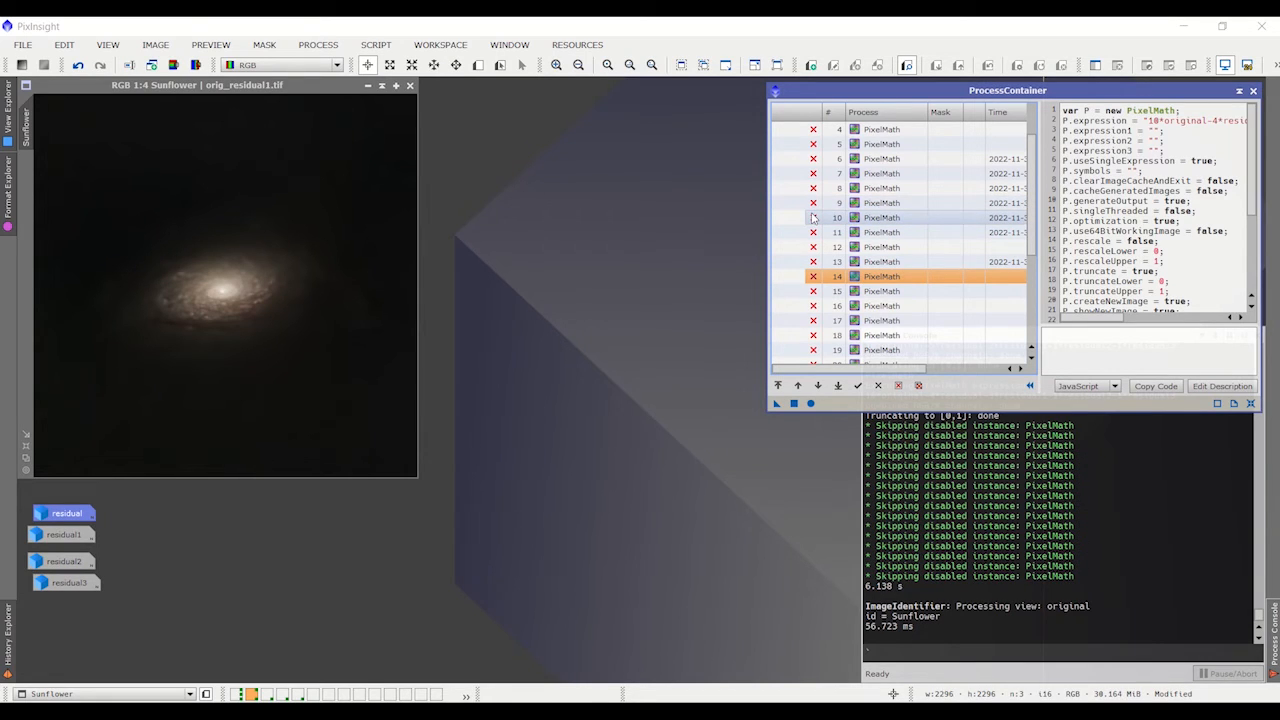
Tick the enable boxes for PixelMath instances 10–15 for the Sunflower galaxy.
click(813, 232)
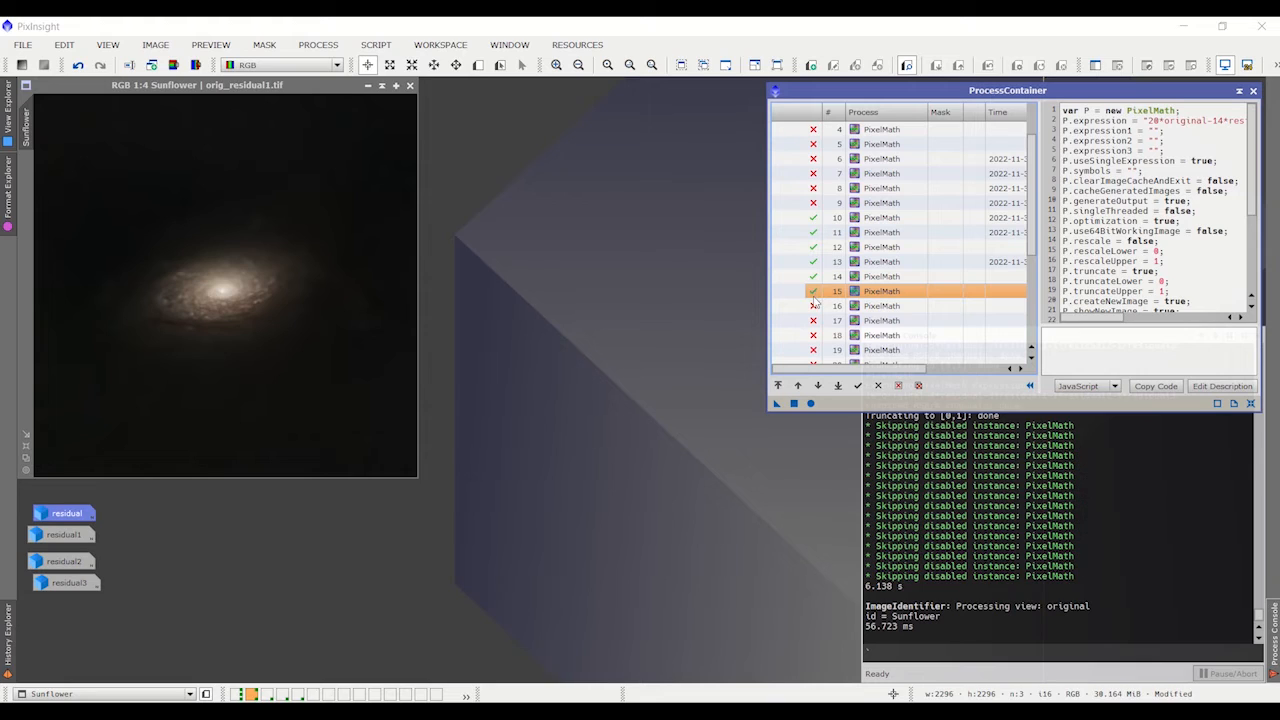
click(813, 306)
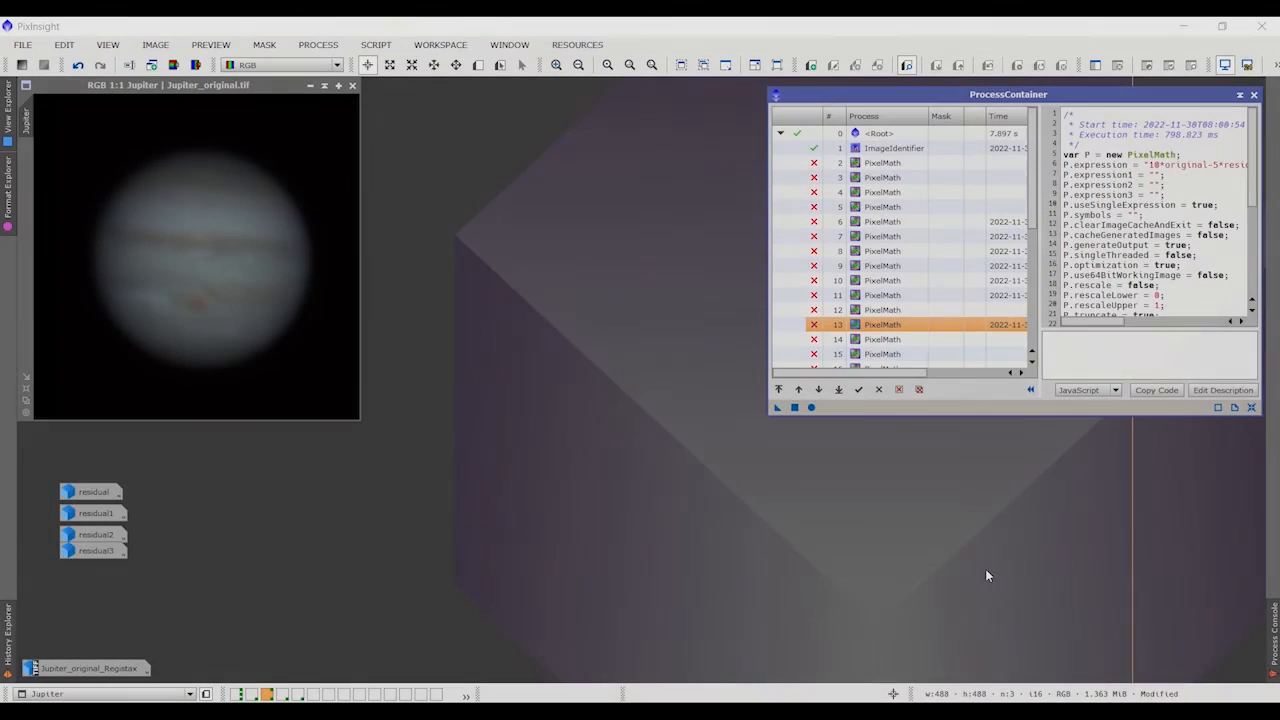
mouse_move(183, 276)
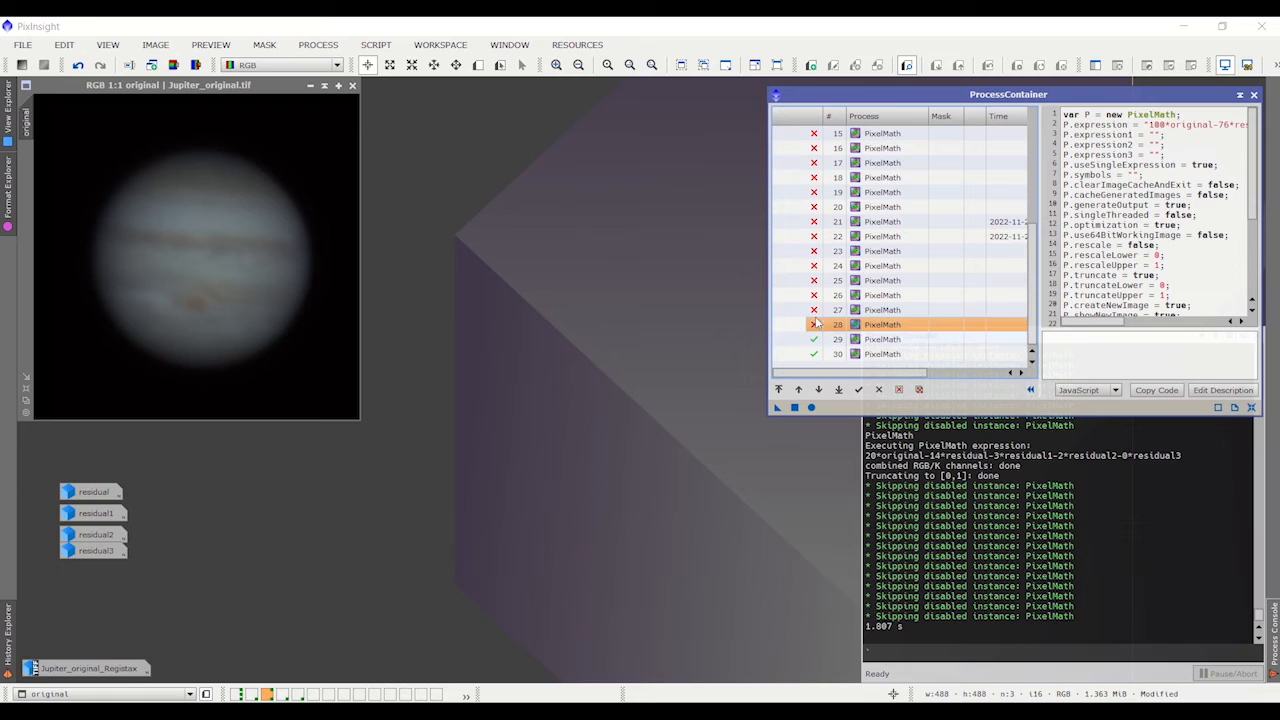
Toggle the enable checkboxes for PixelMath instances 24–30 on the Jupiter image.
click(815, 310)
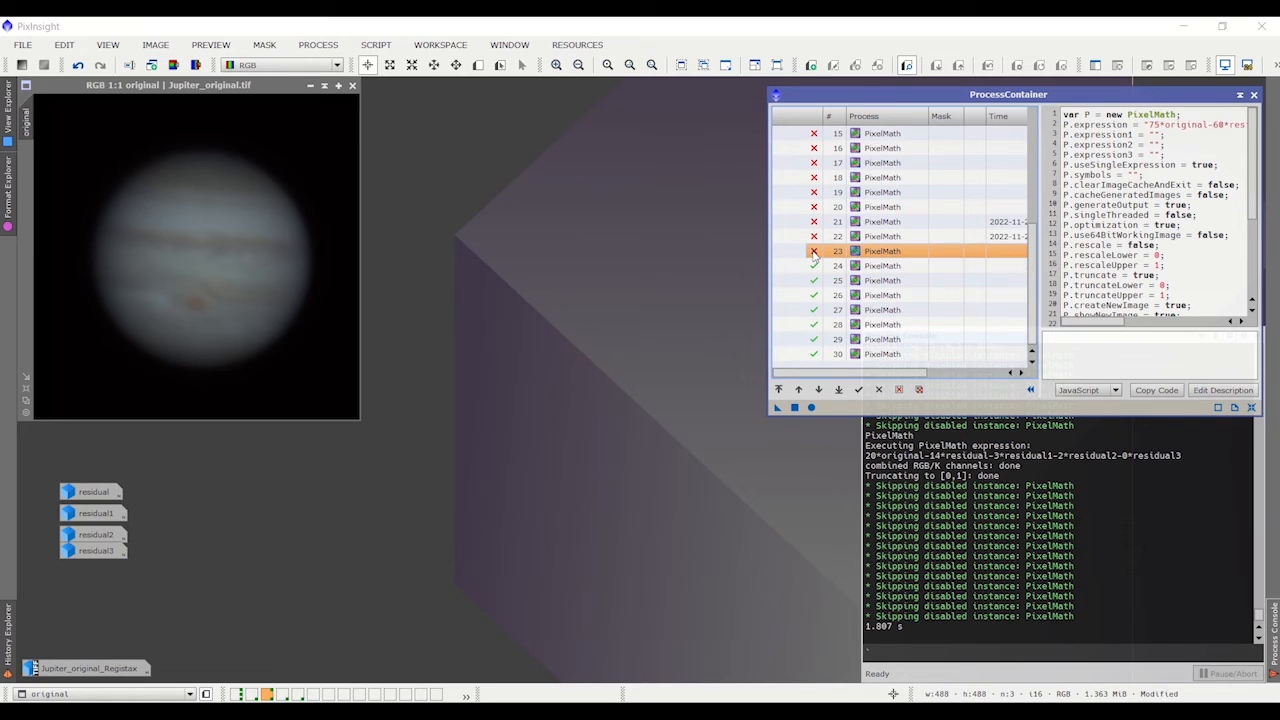
click(814, 251)
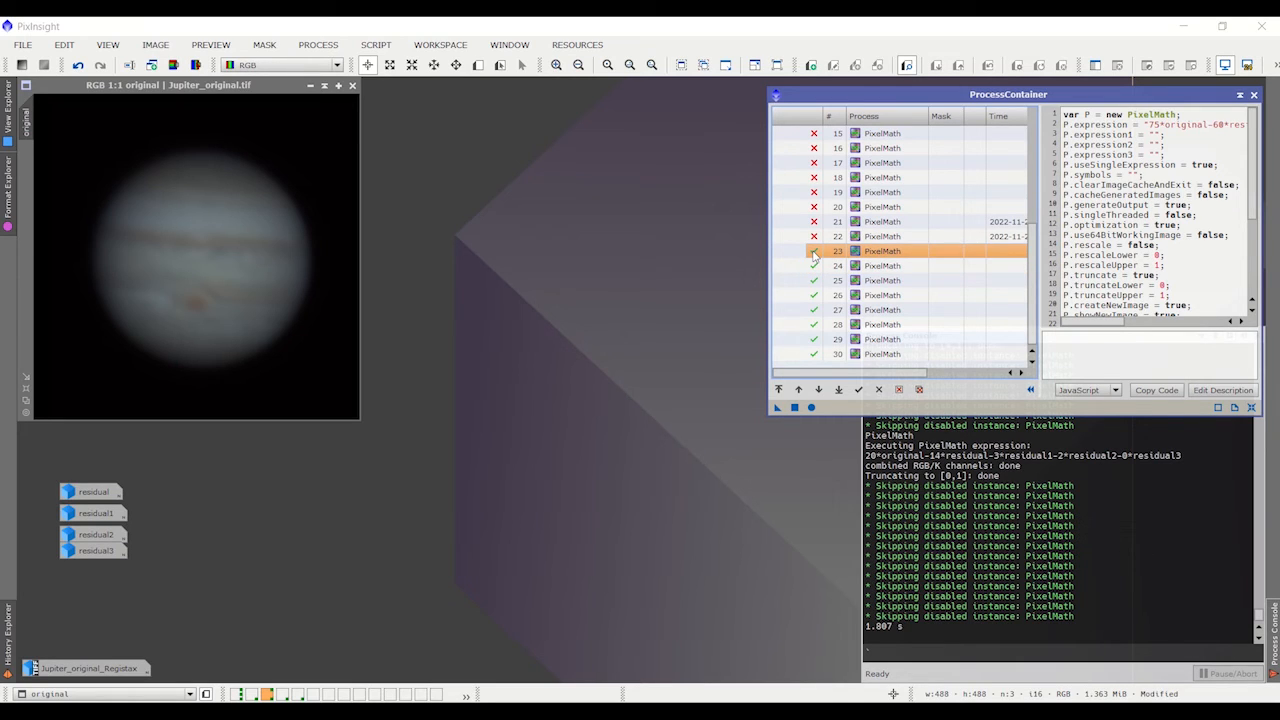
click(814, 251)
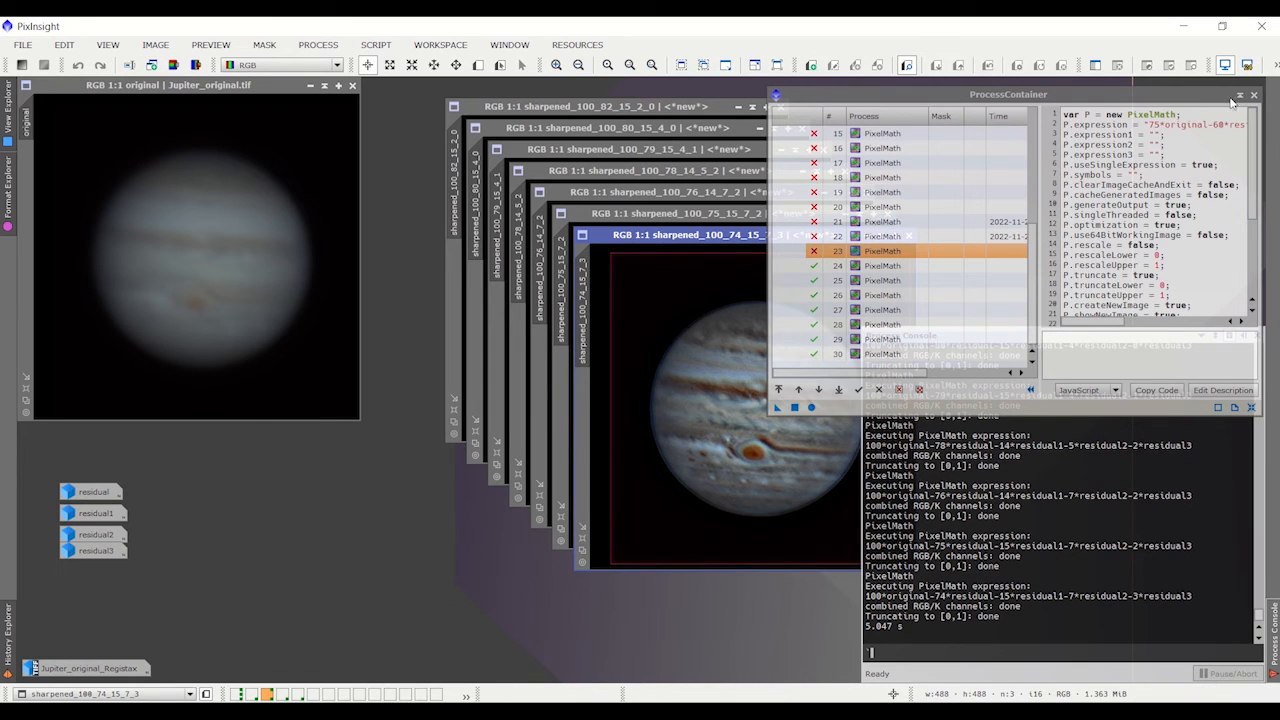
Iconize the ProcessContainer after generating the sharpened Jupiter versions.
click(1239, 94)
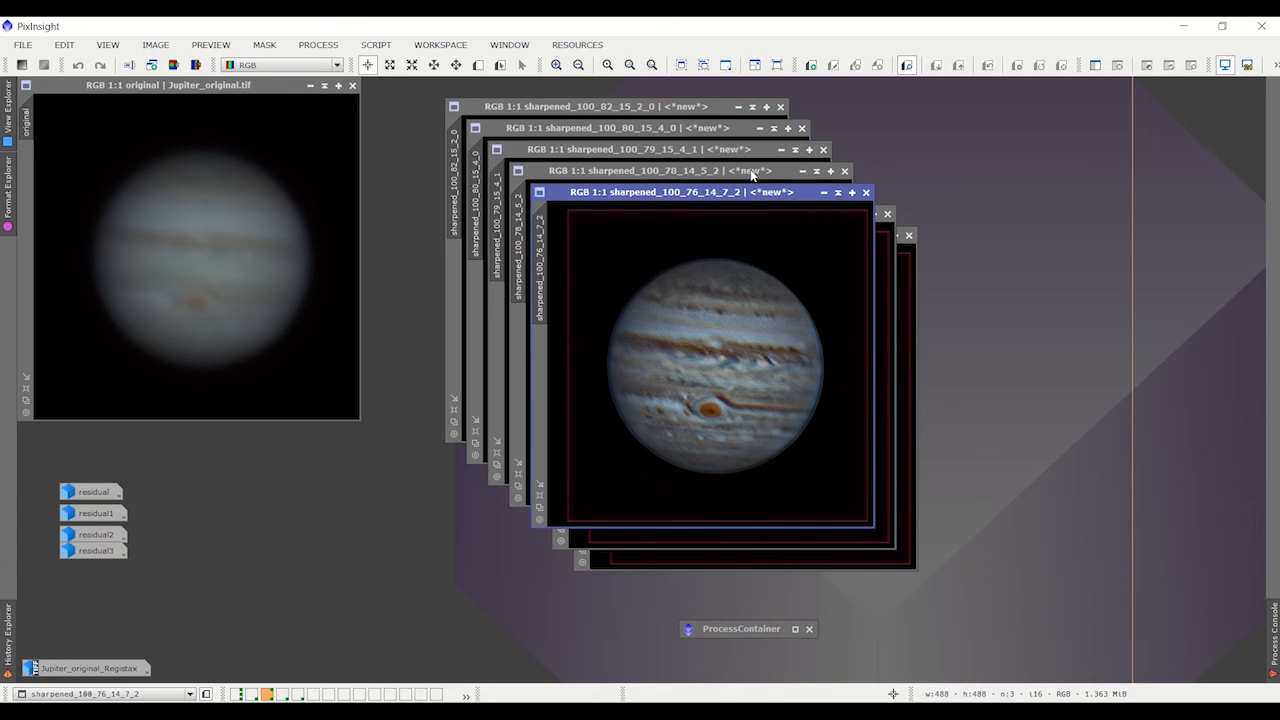
Begin arranging sharpened Jupiter versions 100_79_15_4_1, 100_78_14_5_2 and 100_76_14_7_2.
click(645, 170)
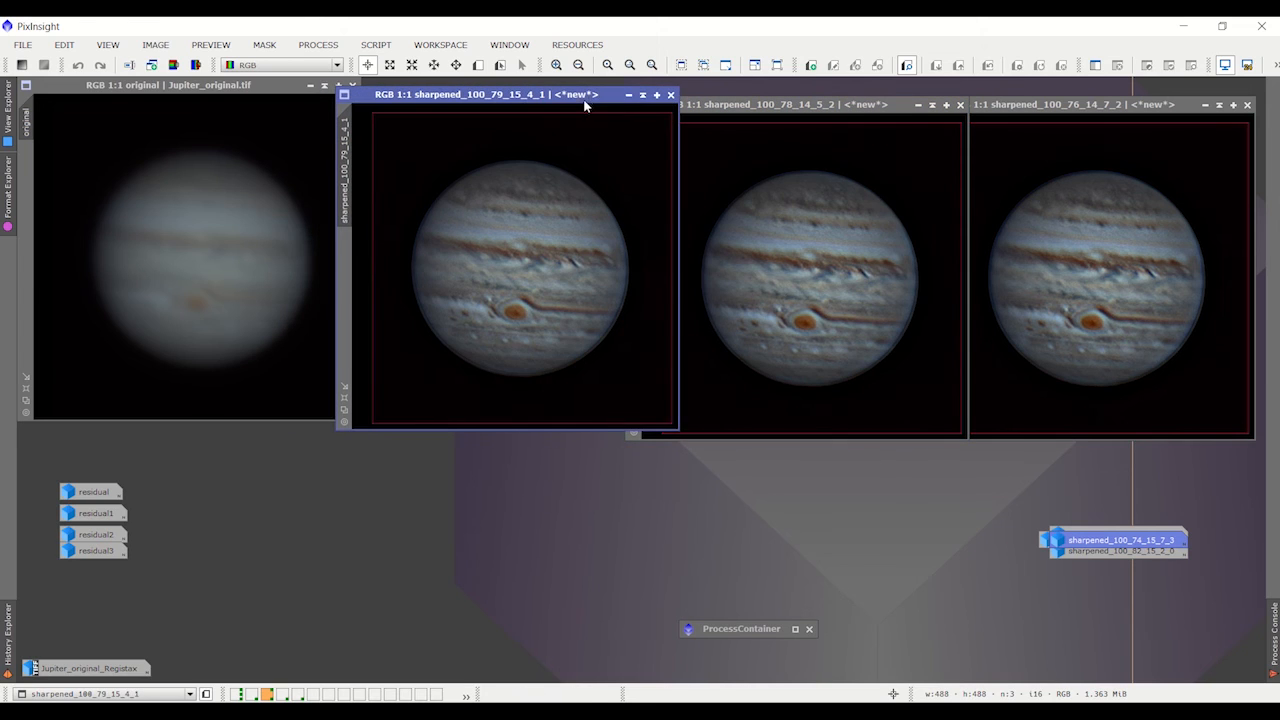
mouse_move(1120, 540)
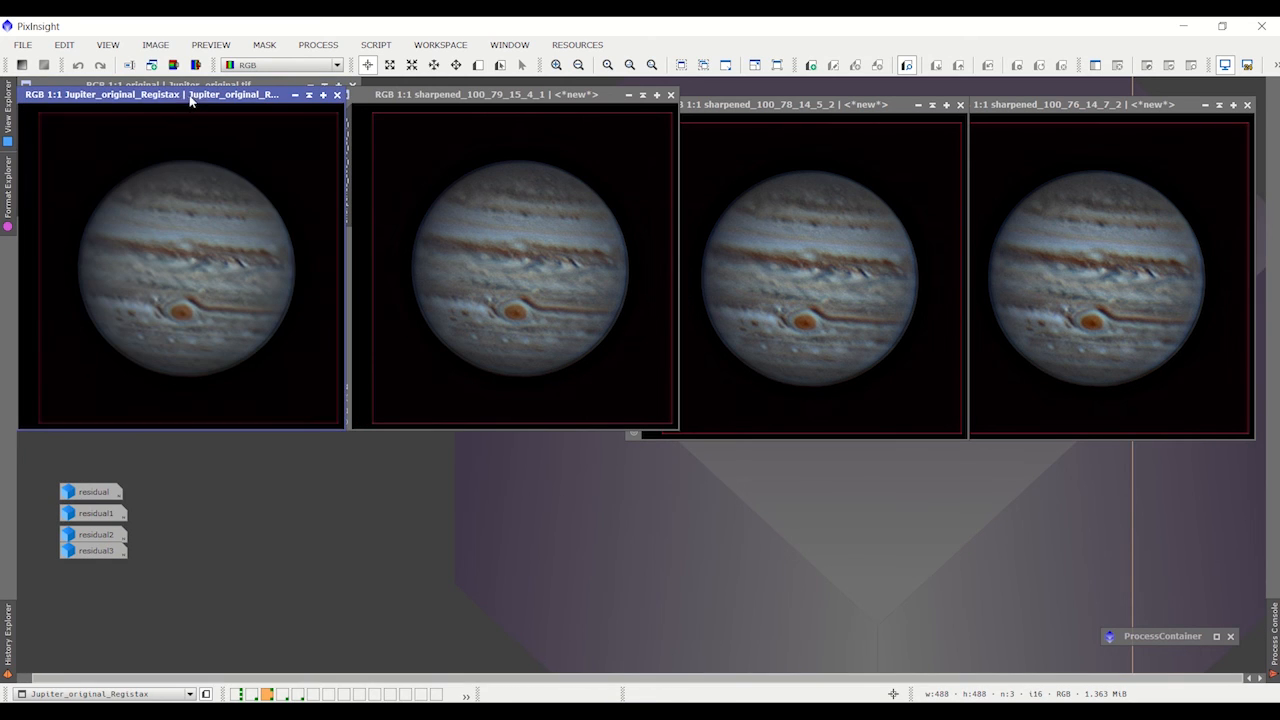
mouse_move(615, 461)
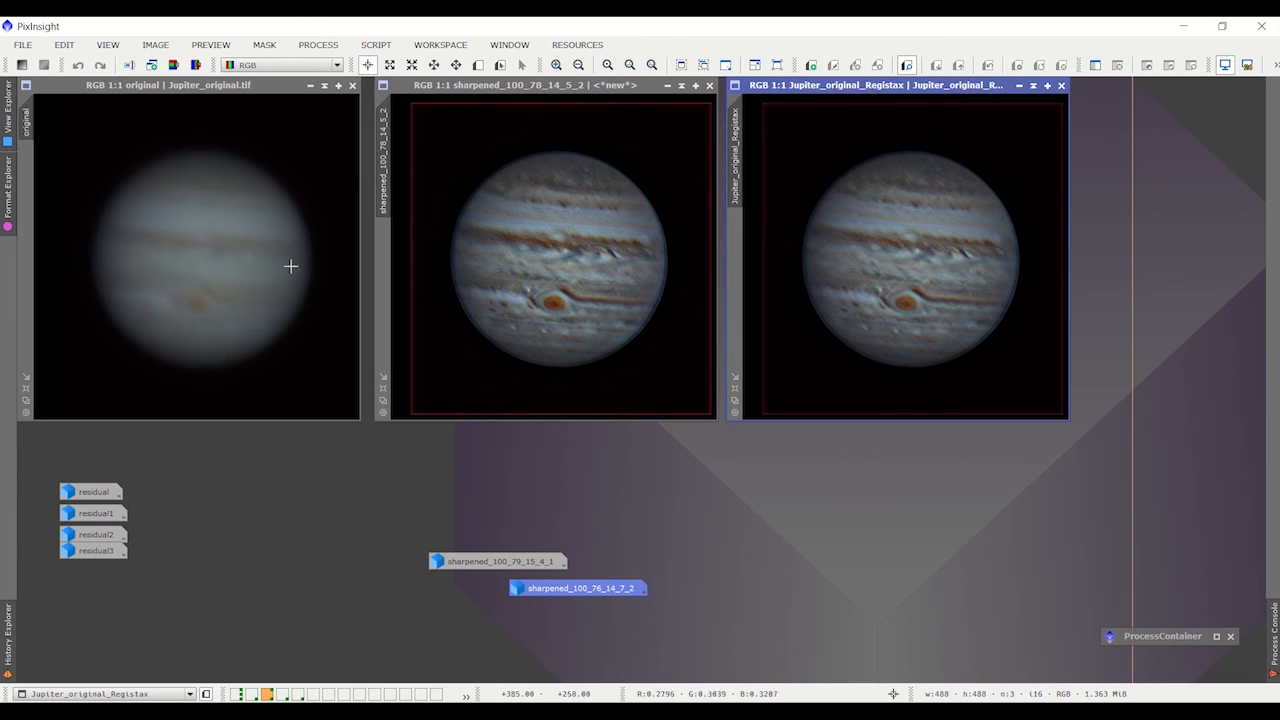
mouse_move(973, 316)
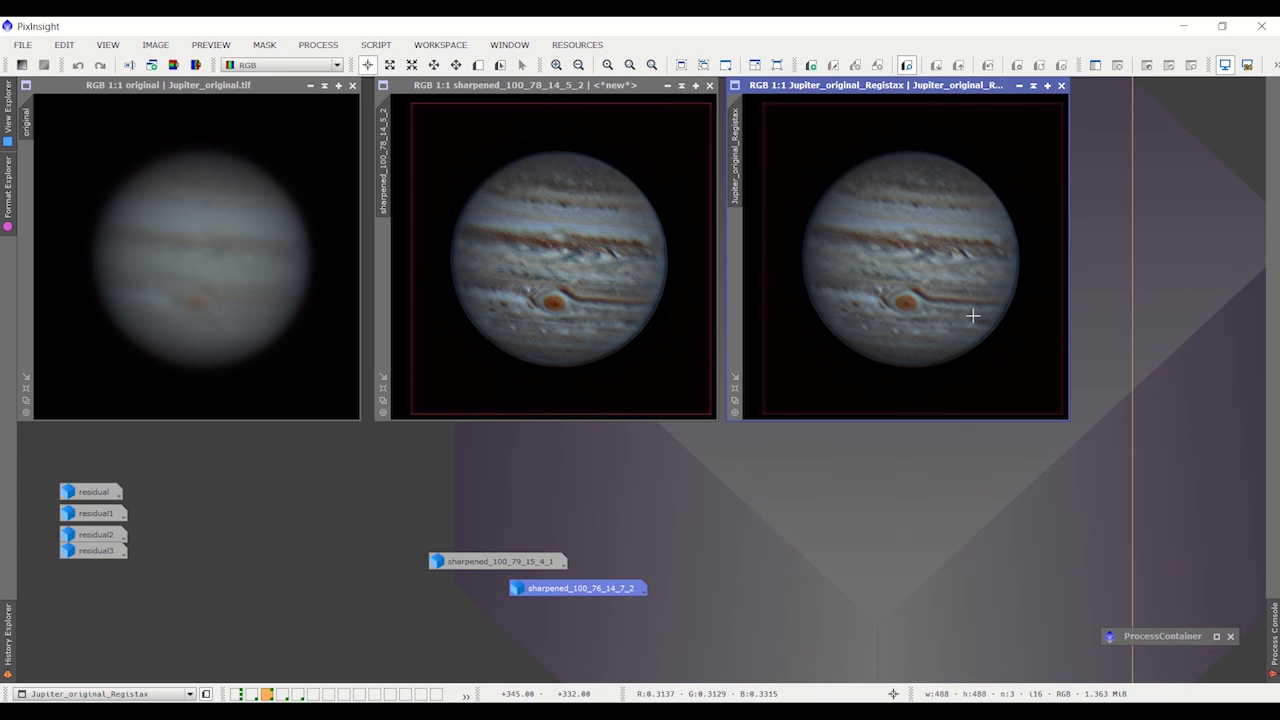
mouse_move(533, 561)
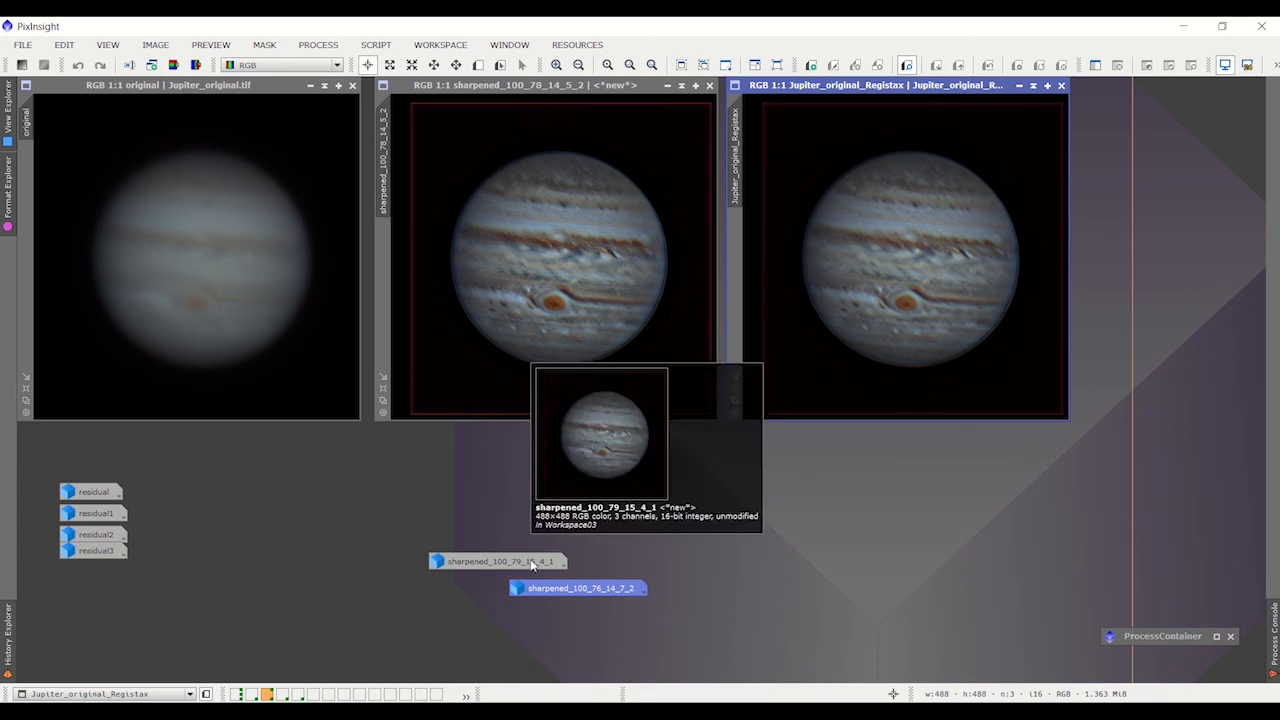
Open the context menu for the iconized sharpened_100_76_14_7_2 Jupiter image.
right_click(579, 587)
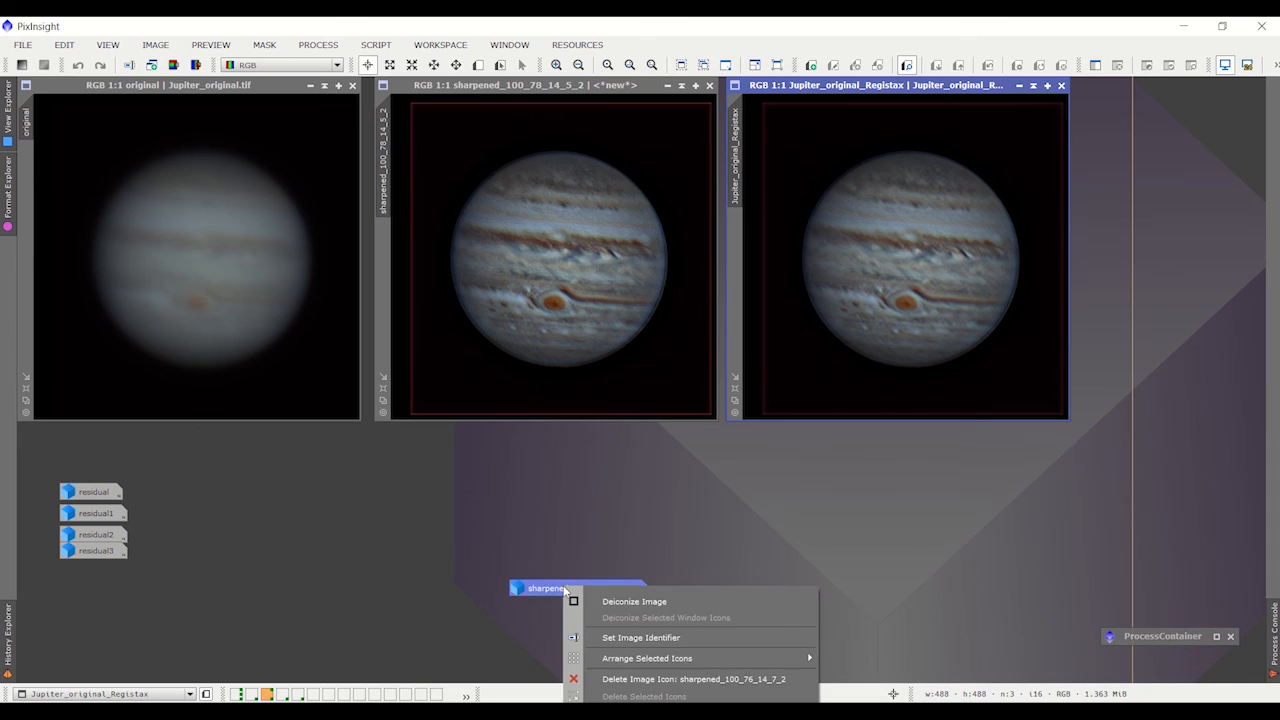